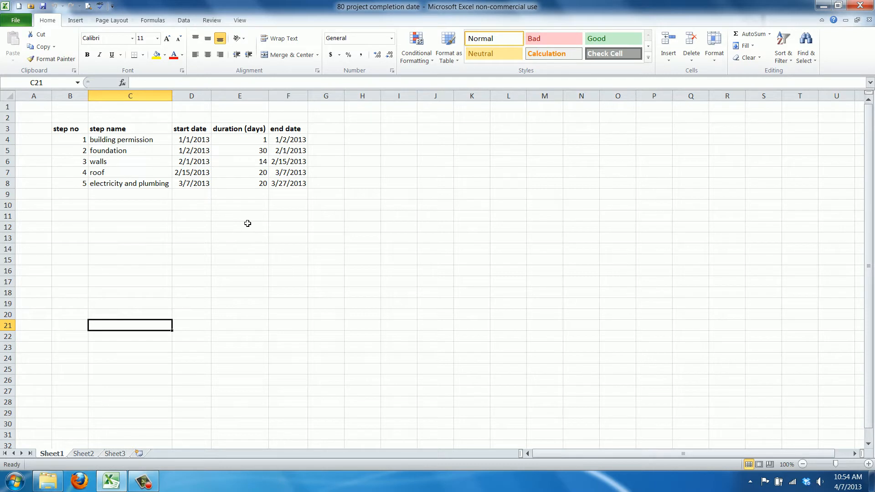
mouse_move(123, 150)
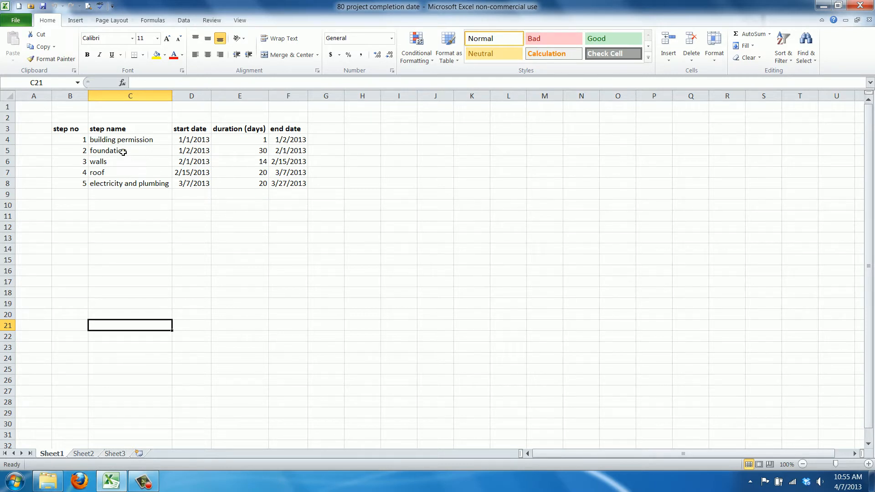
From a blank cell beside the step table, insert an empty 2-D Stacked Bar chart
drag(66, 128, 288, 183)
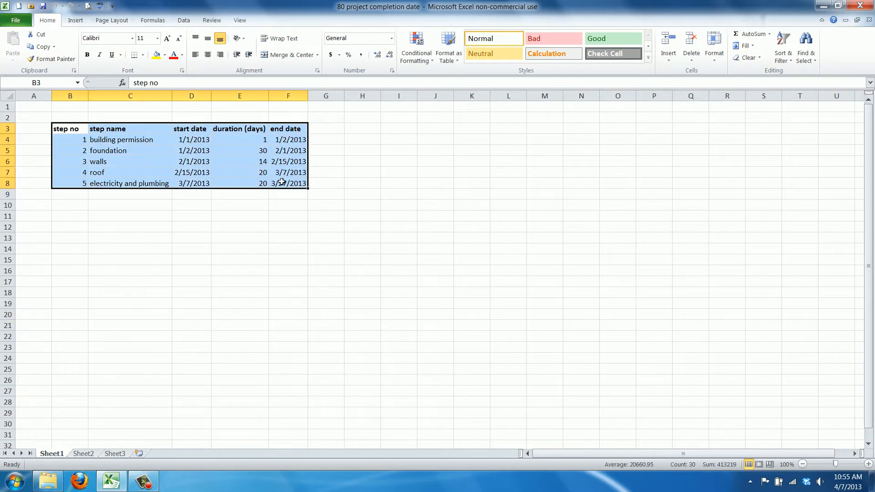
click(240, 216)
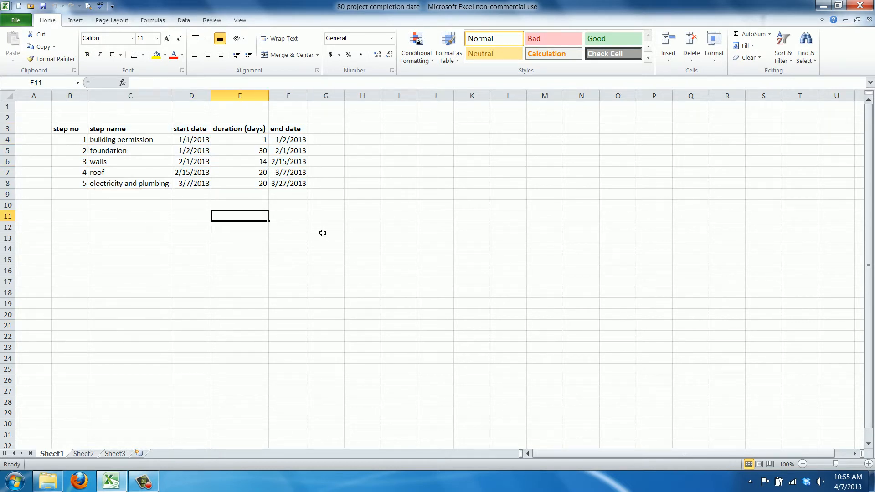
mouse_move(111, 196)
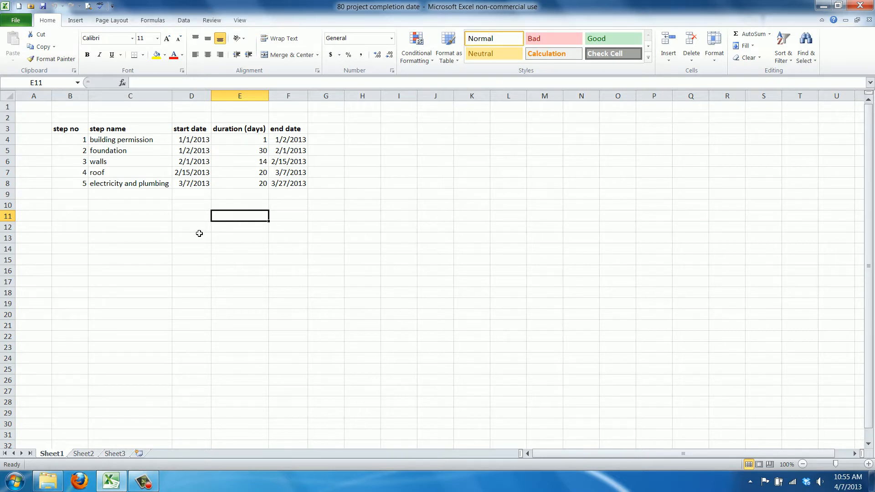
click(191, 249)
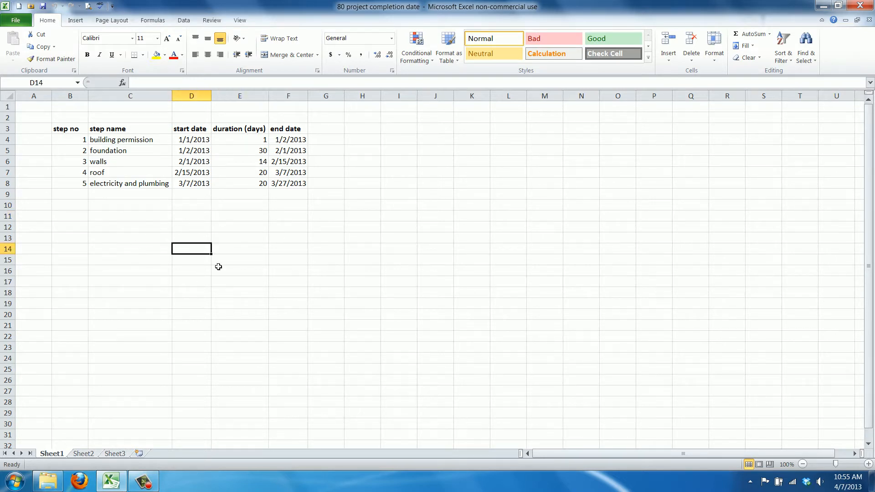
click(75, 20)
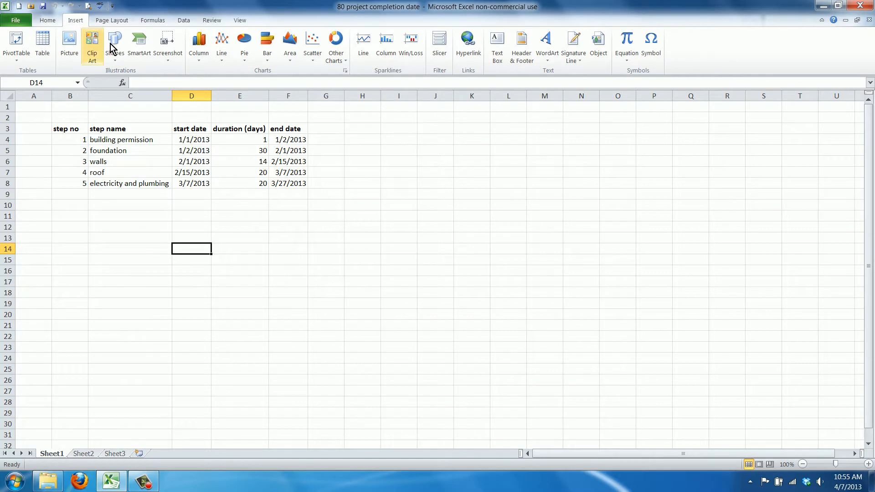
click(267, 41)
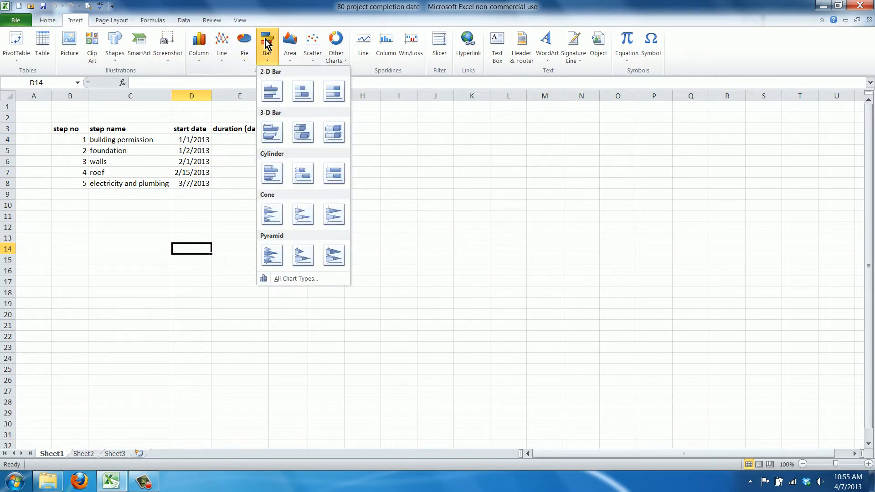
mouse_move(303, 91)
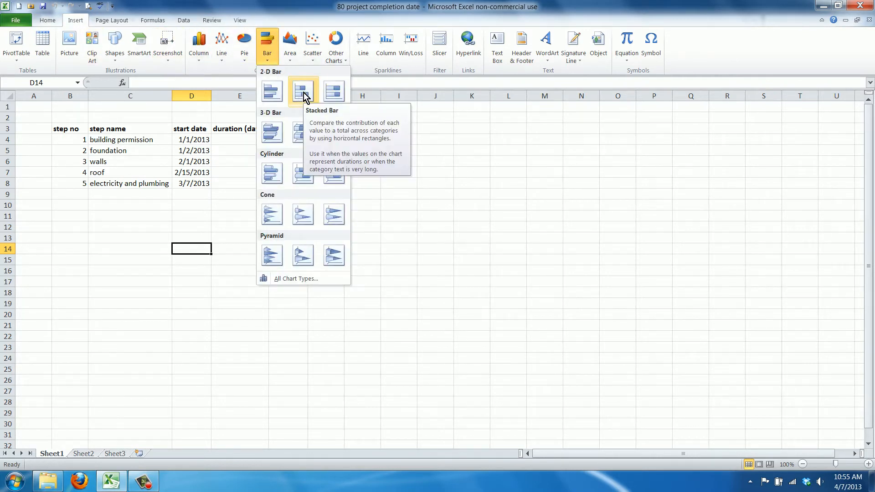
click(302, 89)
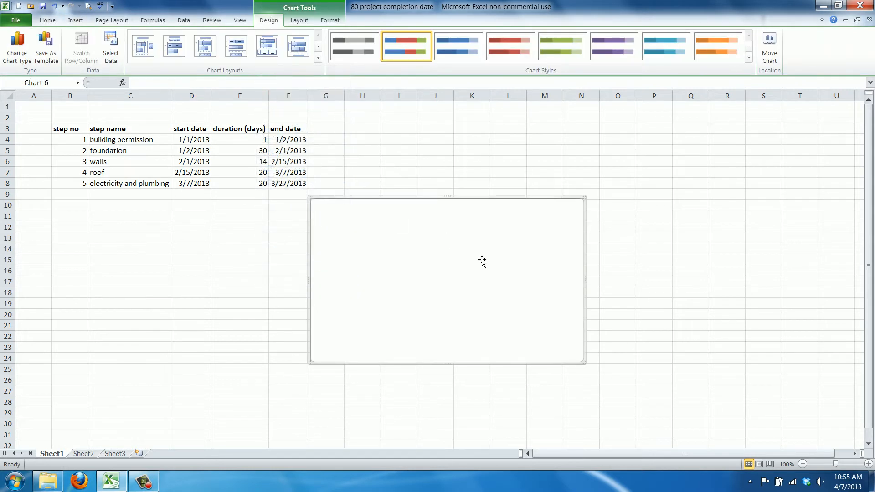
mouse_move(425, 294)
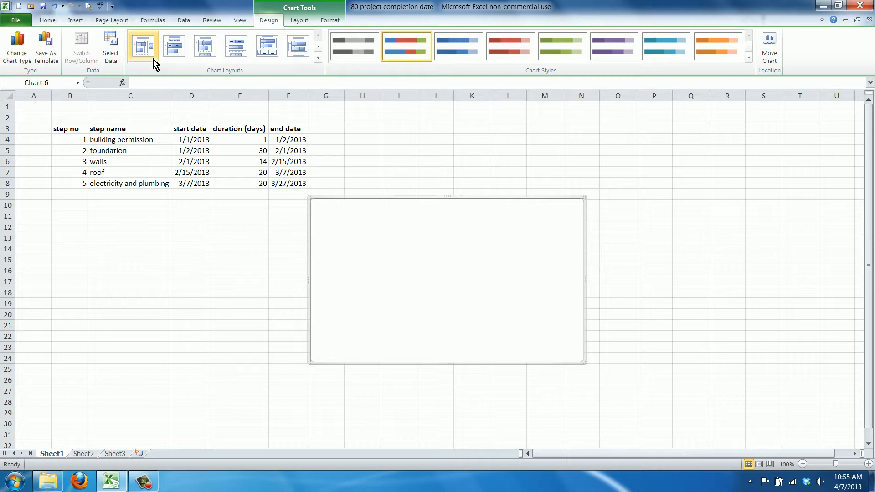
Add a chart series named from D3 (start date) with values D4:D8
click(111, 44)
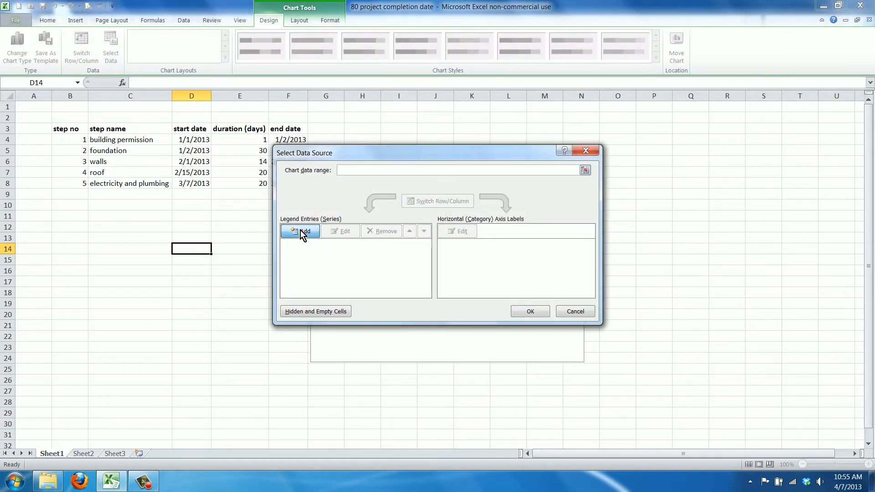
click(300, 231)
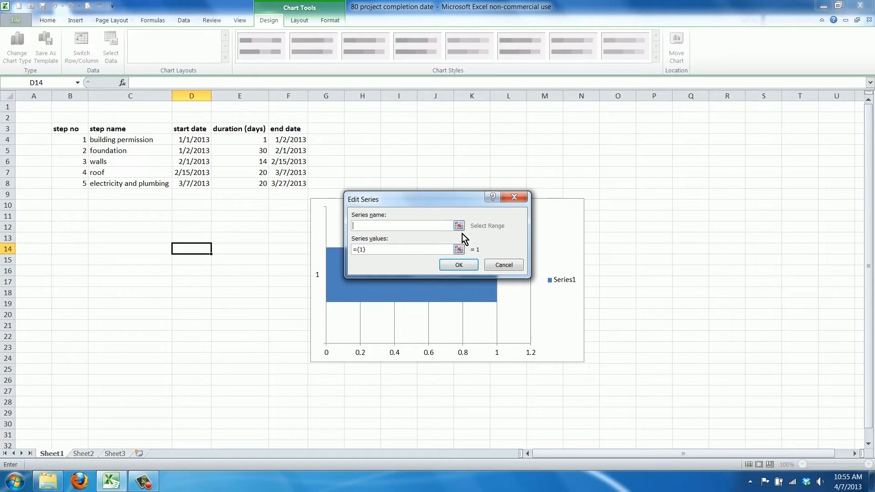
click(457, 226)
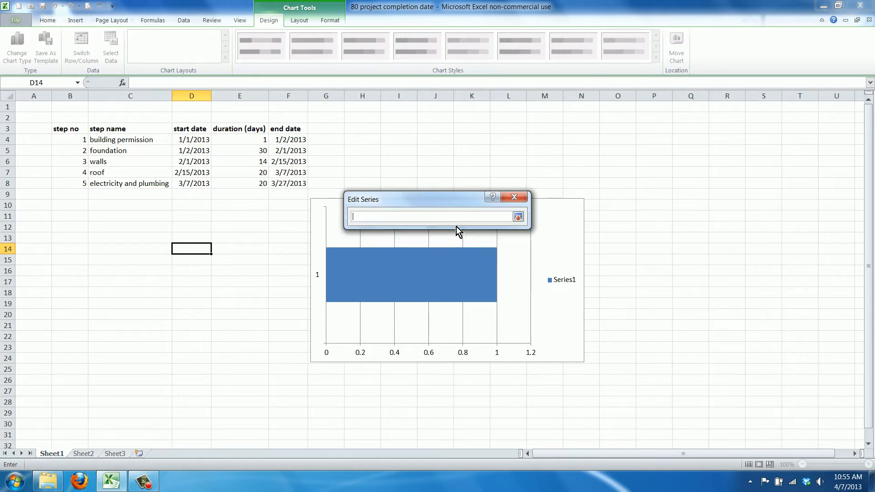
click(192, 129)
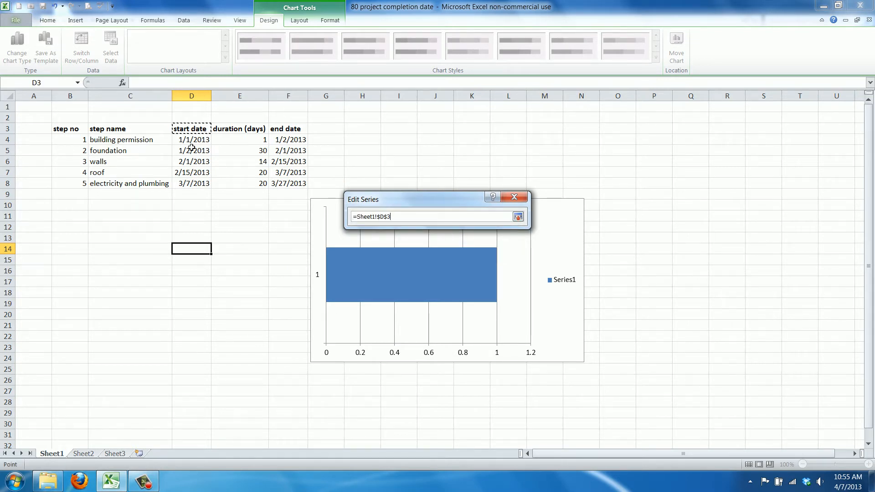
click(517, 216)
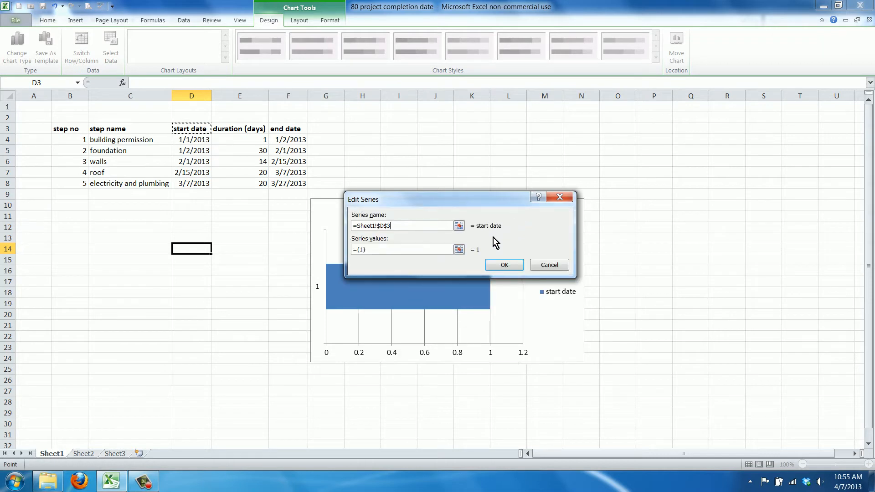
click(459, 249)
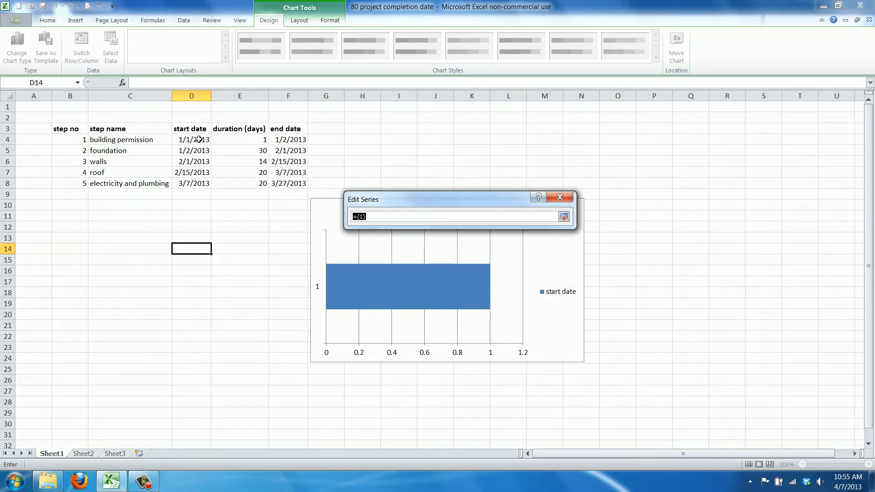
drag(191, 139, 192, 183)
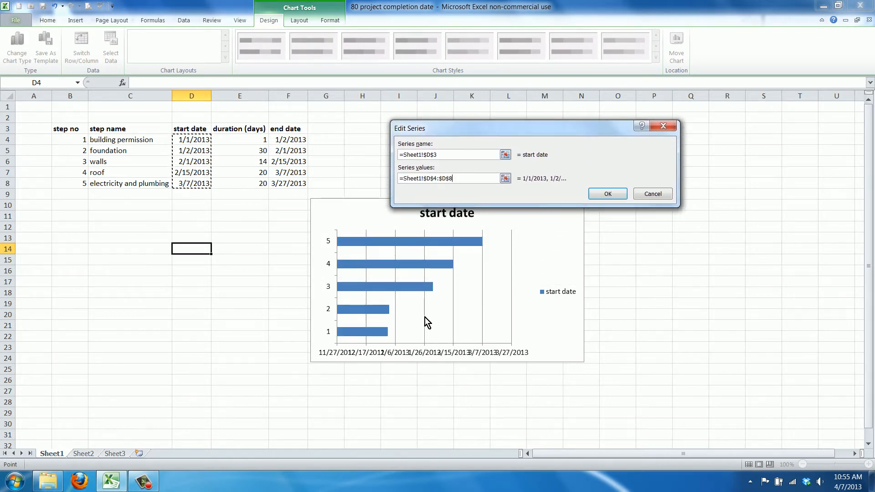
click(607, 193)
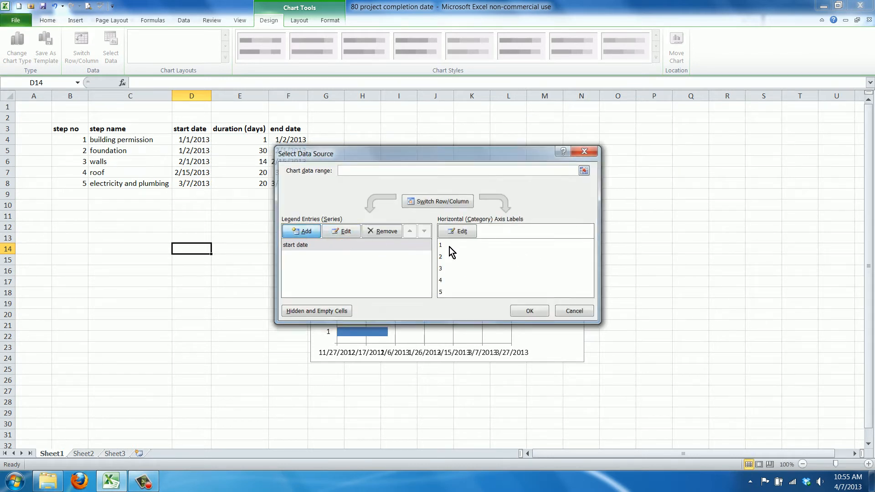
Add a second series named from E3 (duration (days)) with values E4:E8
click(301, 231)
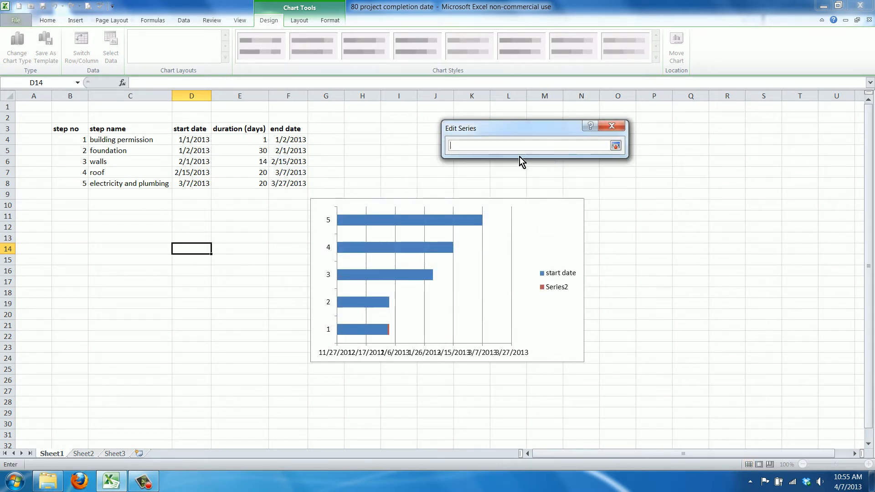
click(240, 129)
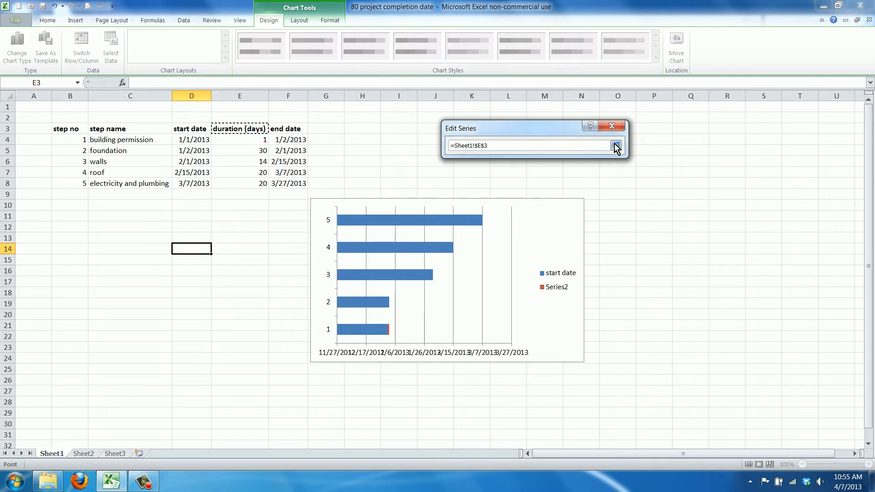
click(615, 146)
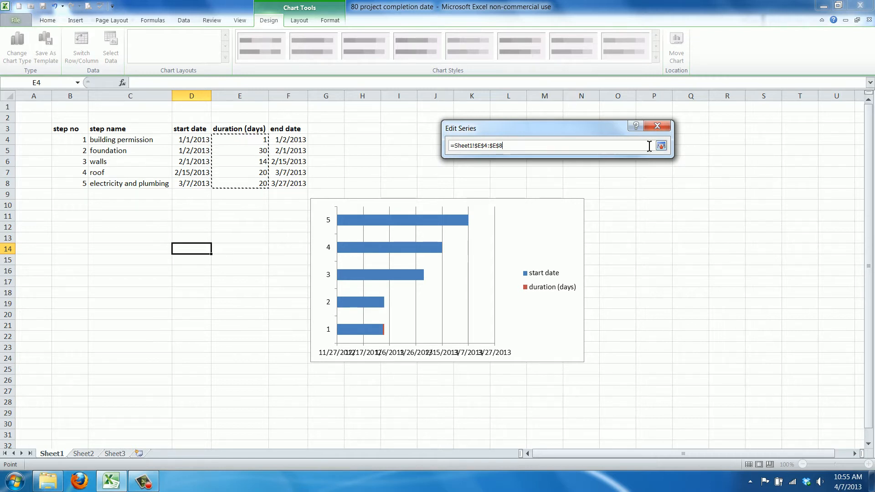
click(661, 145)
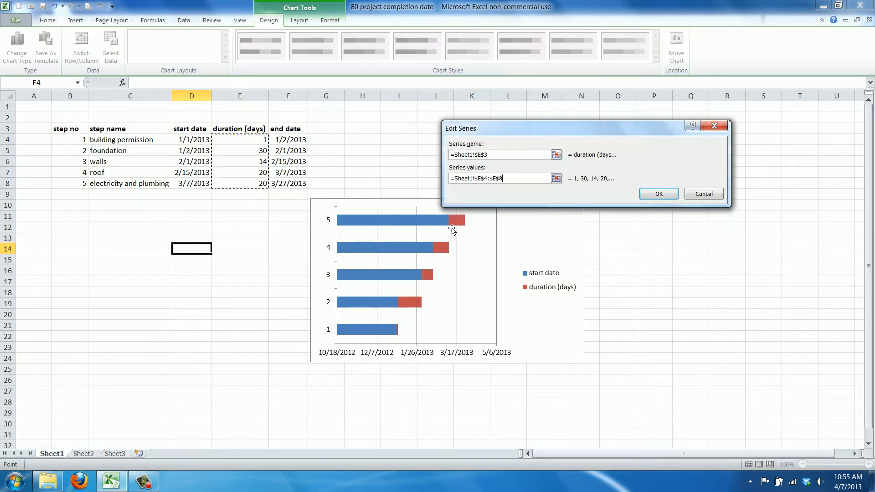
mouse_move(456, 230)
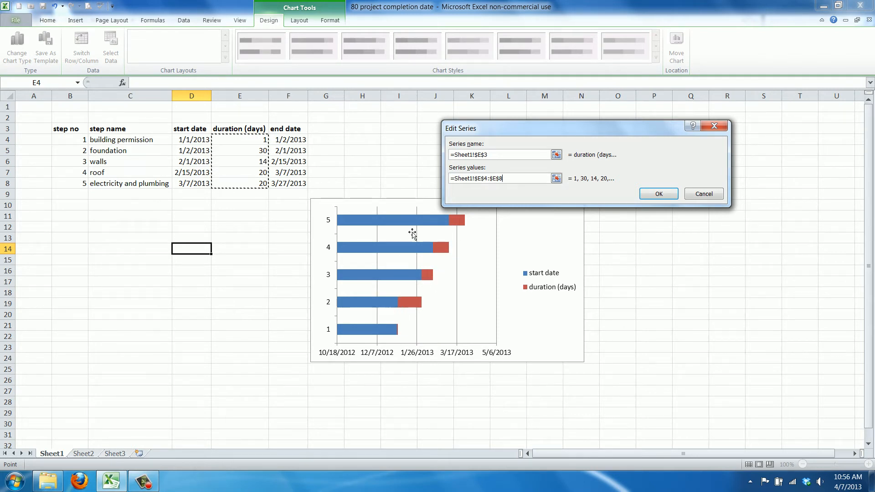
click(658, 193)
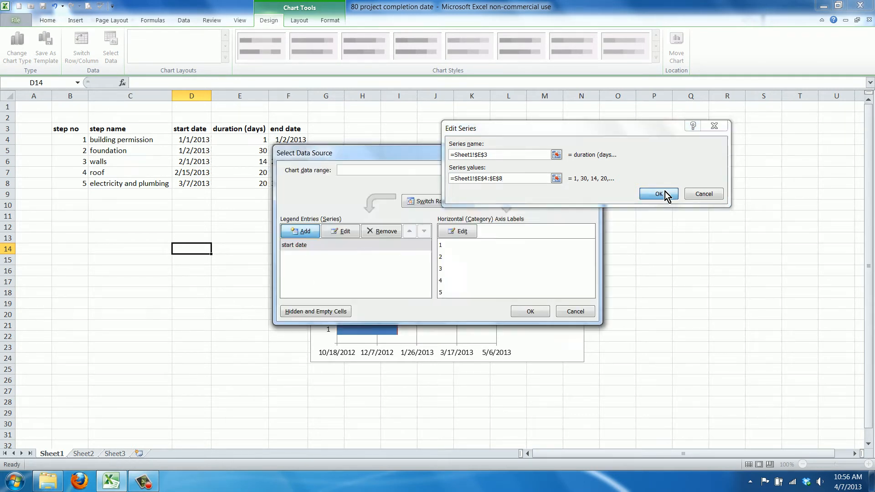
click(658, 193)
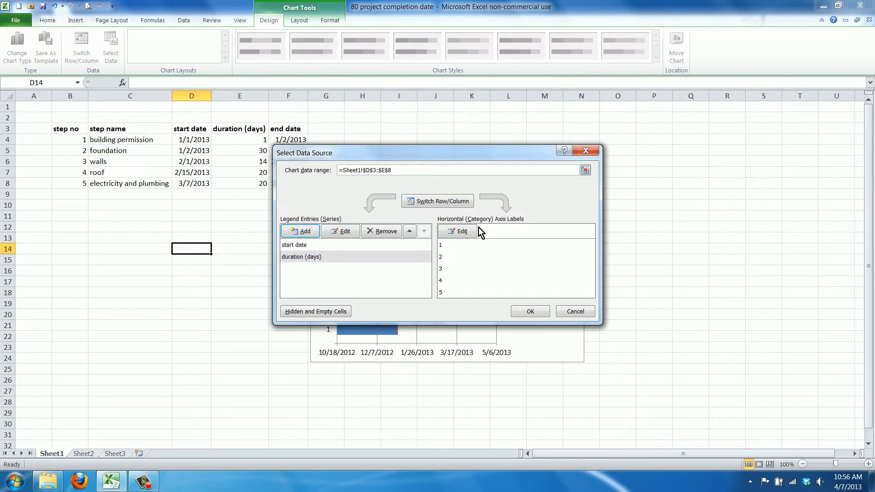
Use the five step names as vertical axis labels and apply the data source changes
click(456, 231)
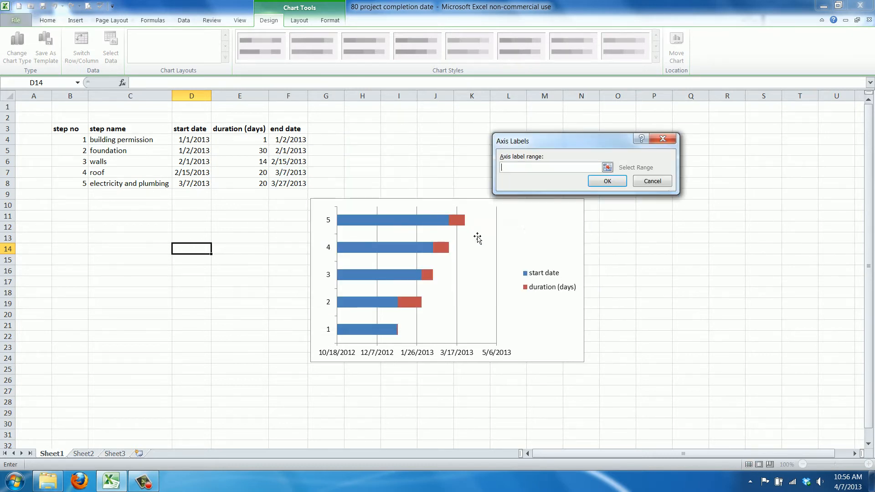
click(607, 167)
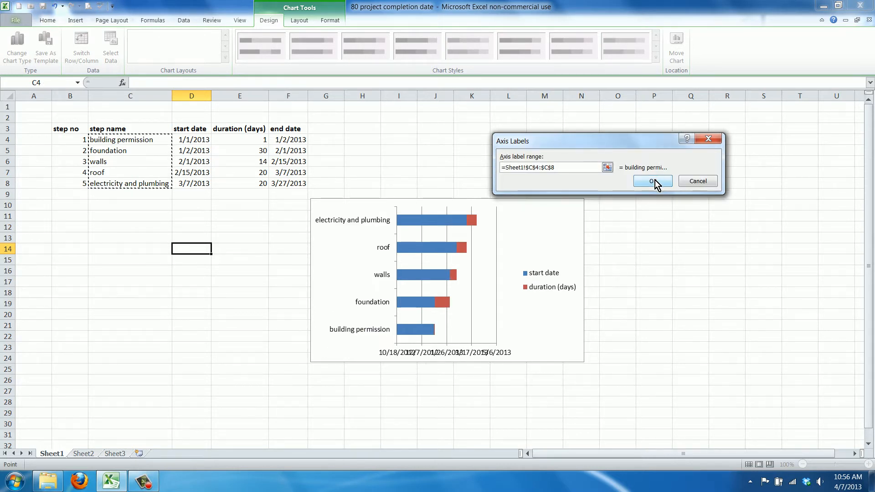
click(653, 181)
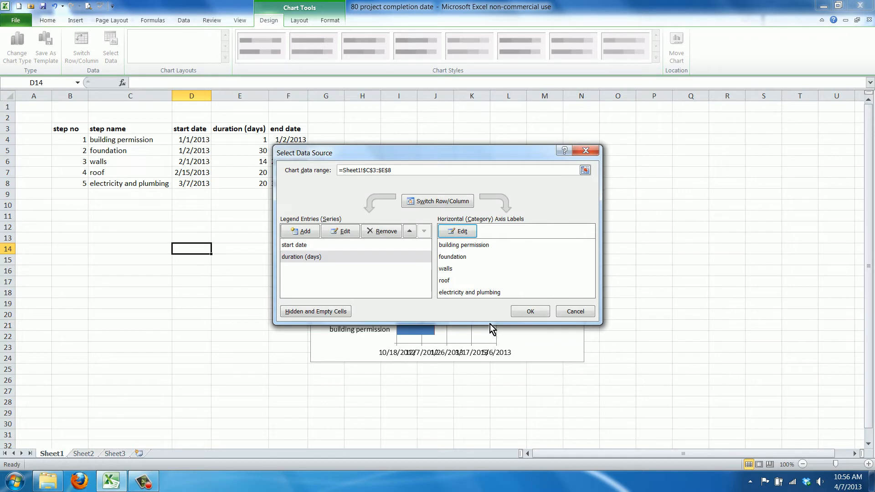
click(530, 312)
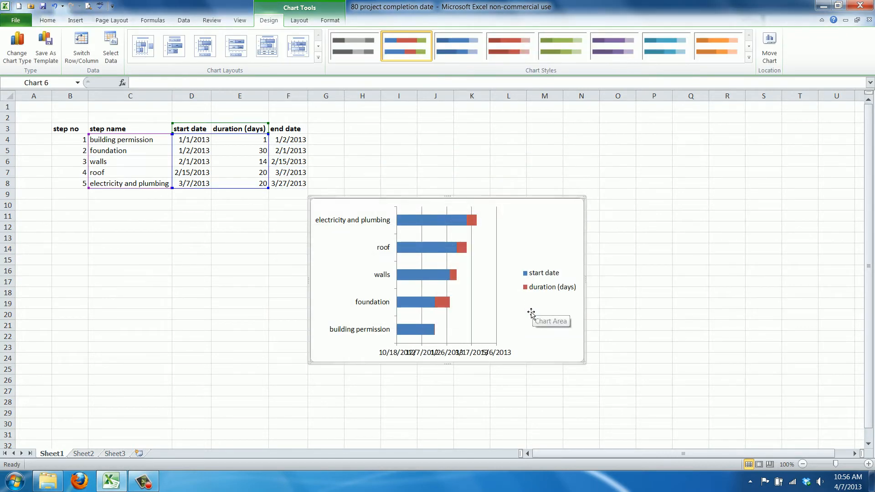
mouse_move(479, 226)
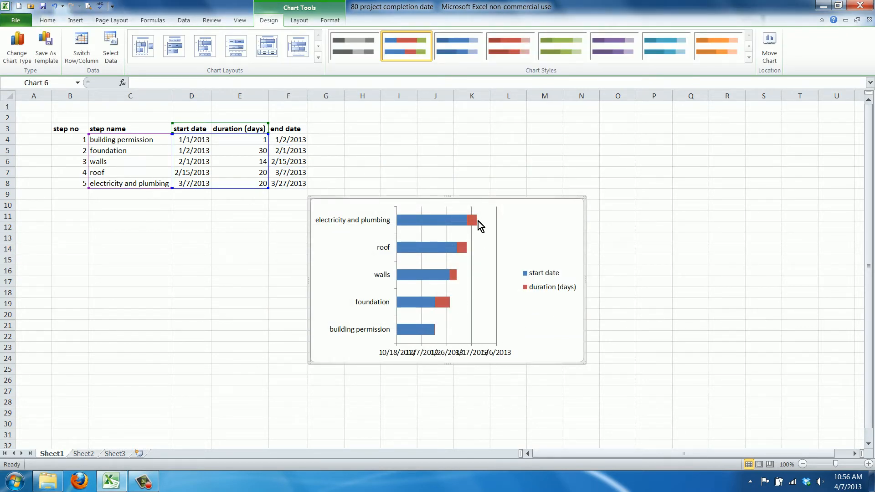
mouse_move(412, 333)
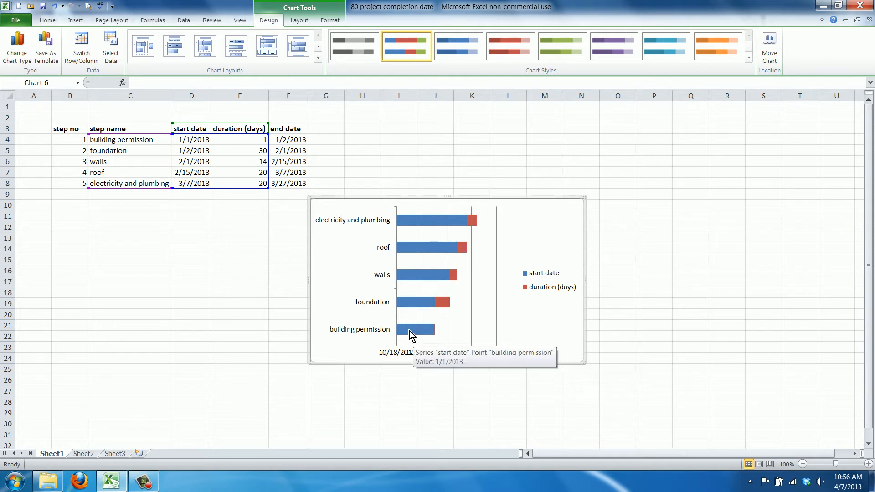
mouse_move(419, 315)
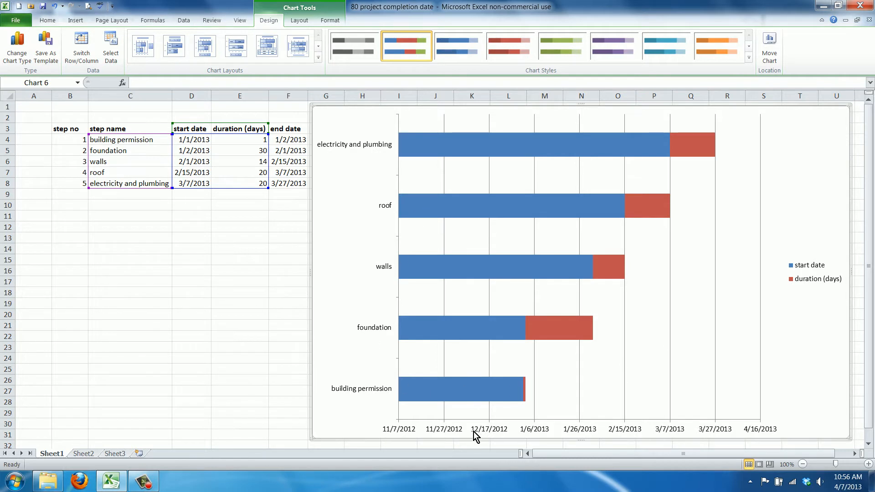
mouse_move(470, 418)
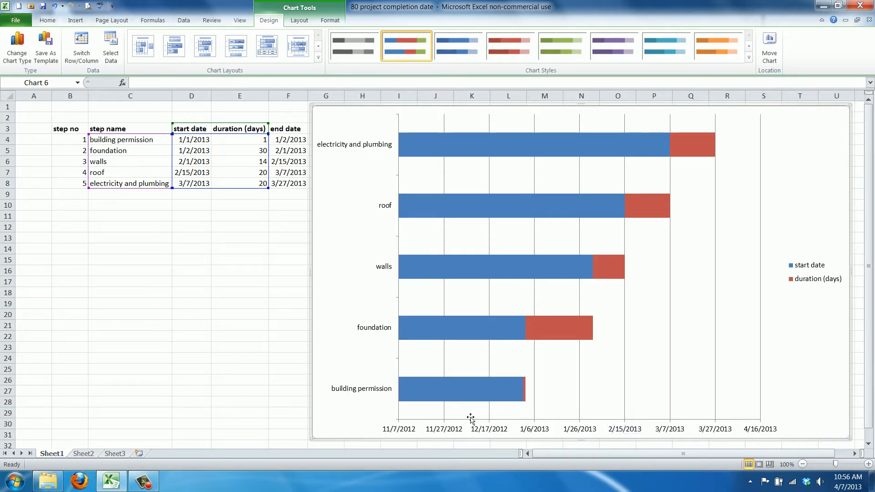
mouse_move(562, 417)
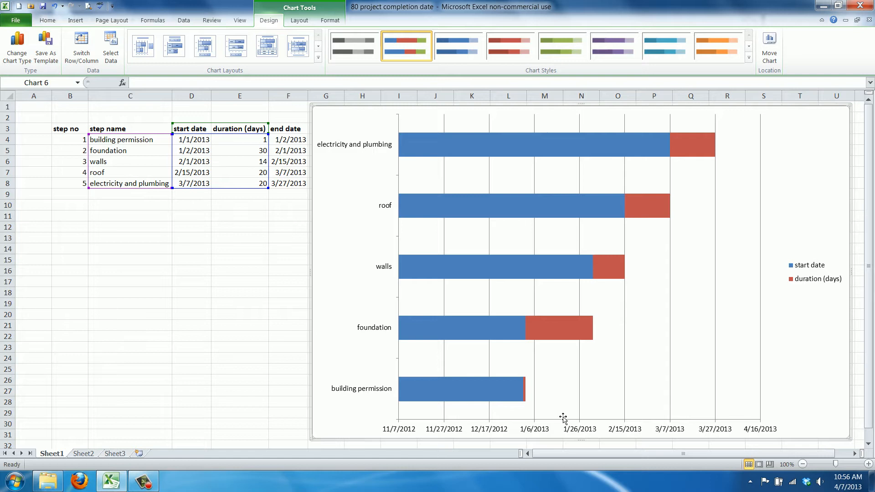
mouse_move(375, 396)
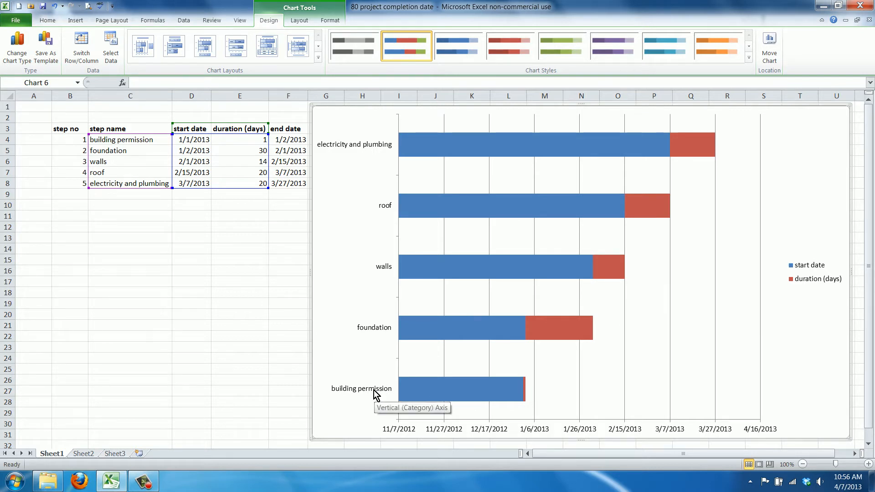
mouse_move(364, 291)
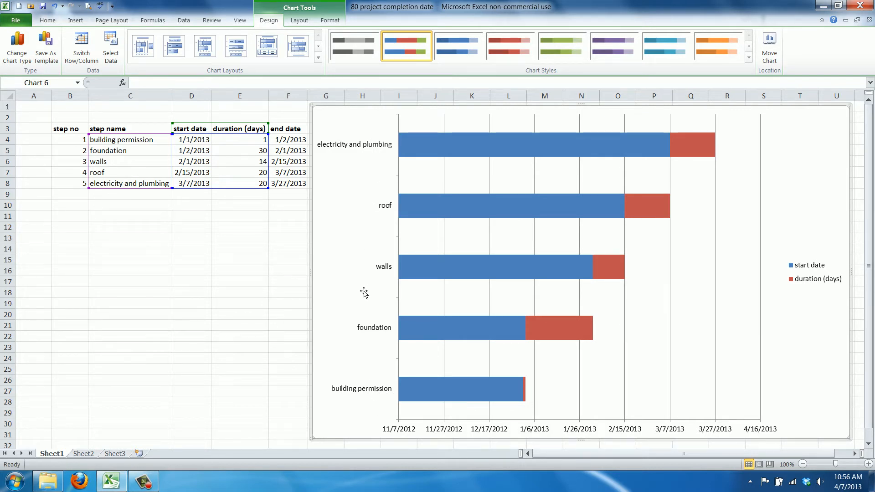
mouse_move(372, 330)
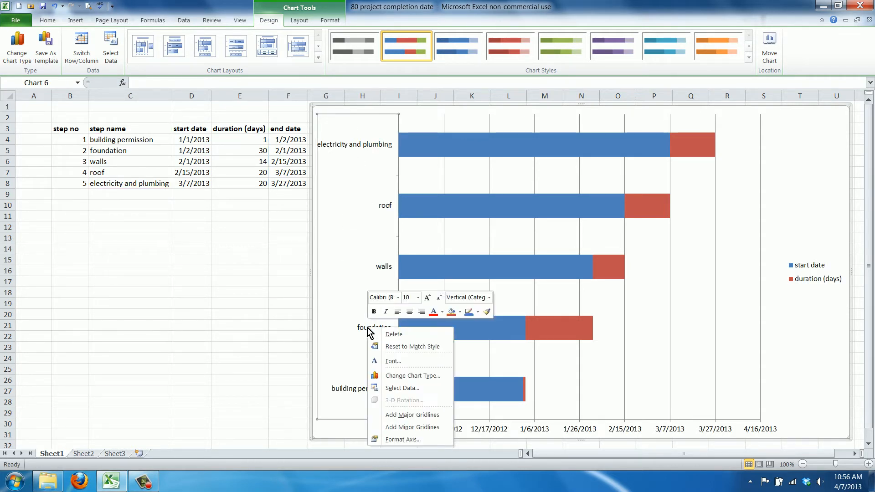
mouse_move(402, 439)
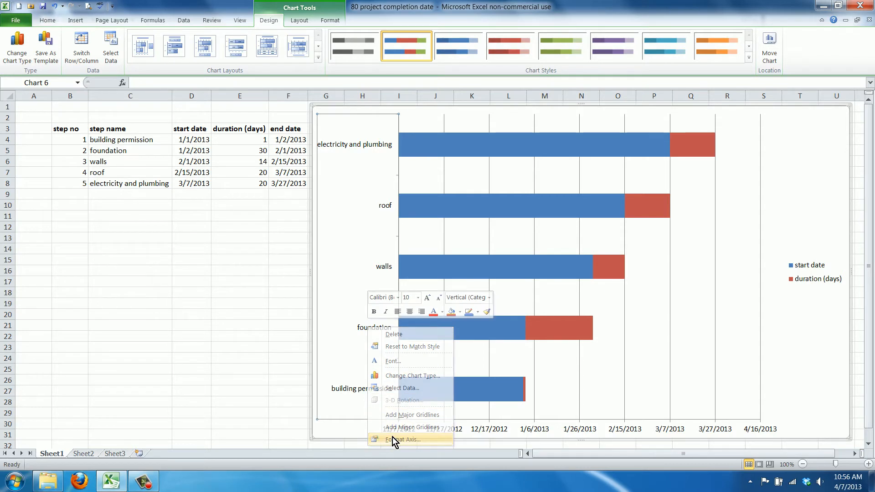
Set the step-name axis to categories in reverse order, putting building permission on top
click(402, 439)
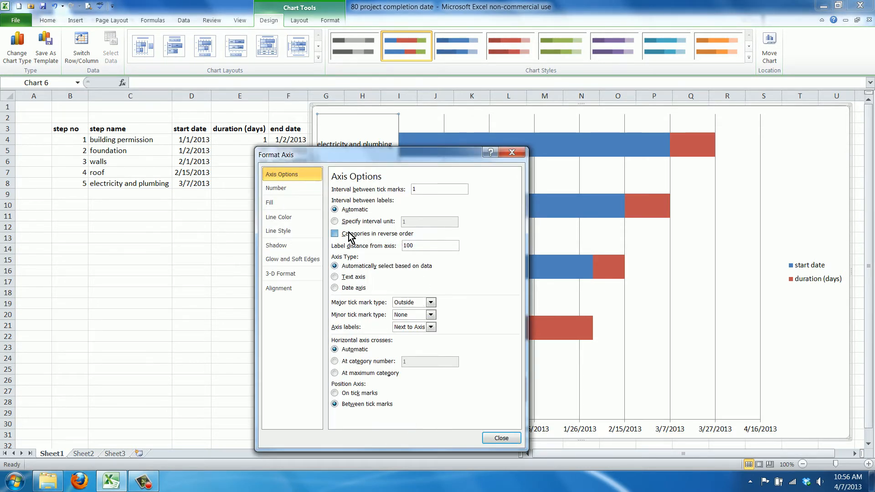
click(335, 233)
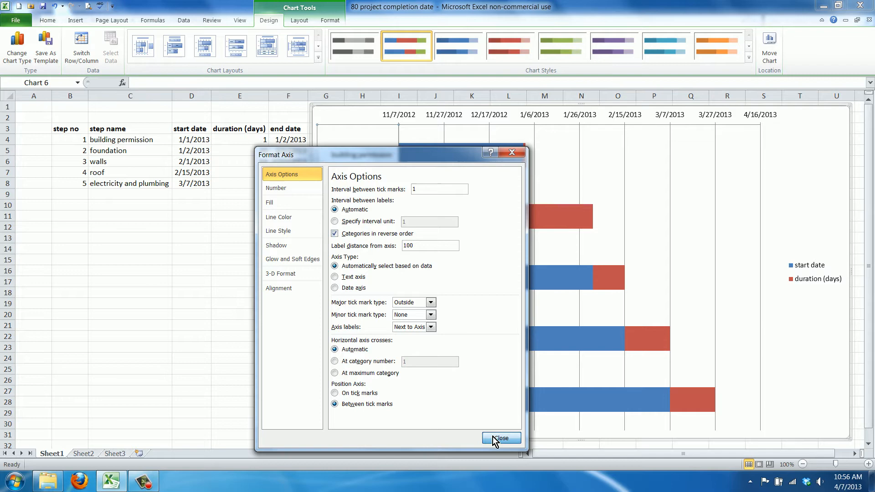
click(501, 438)
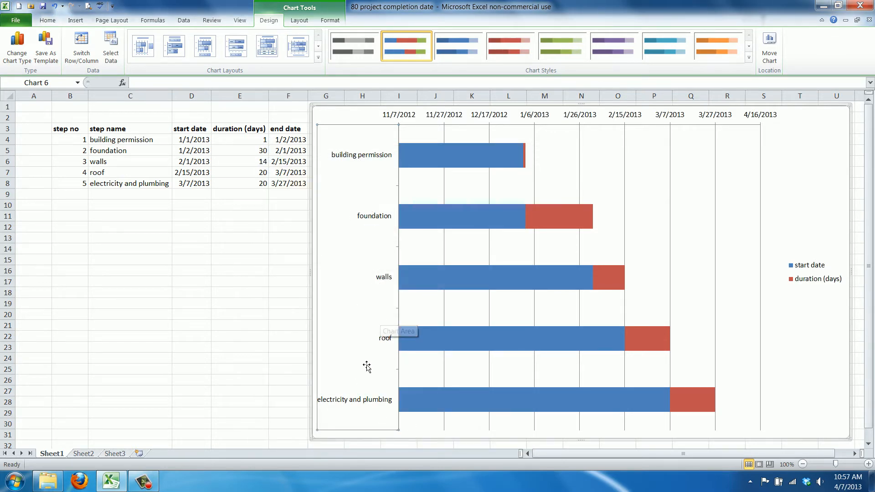
mouse_move(551, 404)
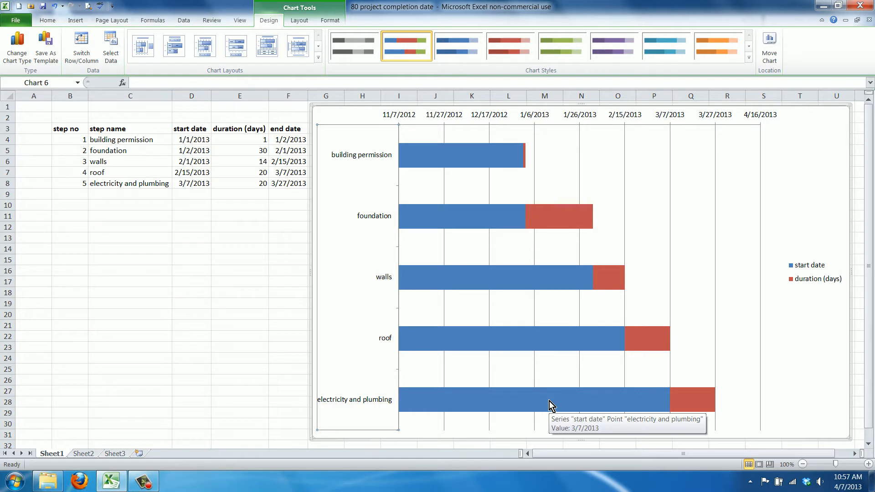
mouse_move(448, 157)
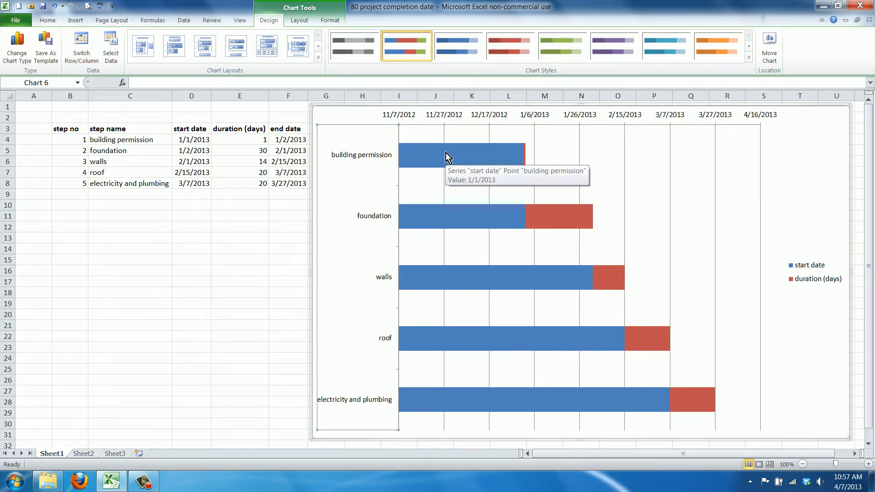
Format the start date series with No fill and No line border
click(447, 157)
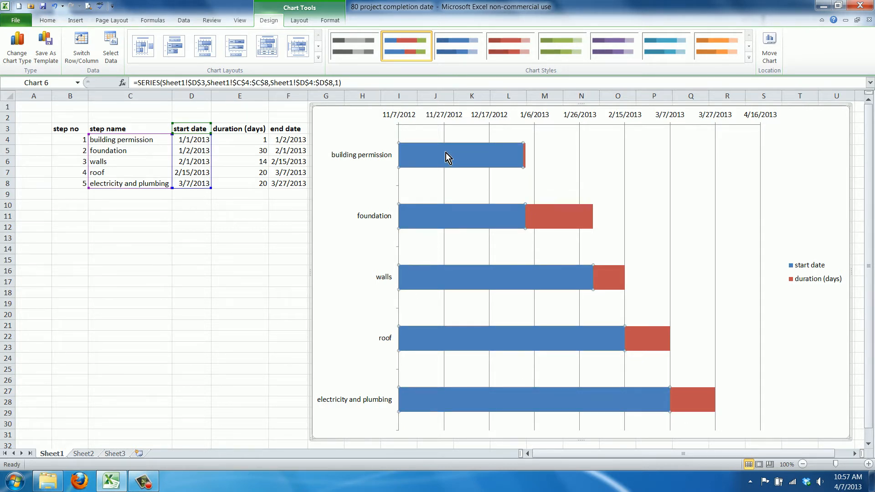
right_click(446, 156)
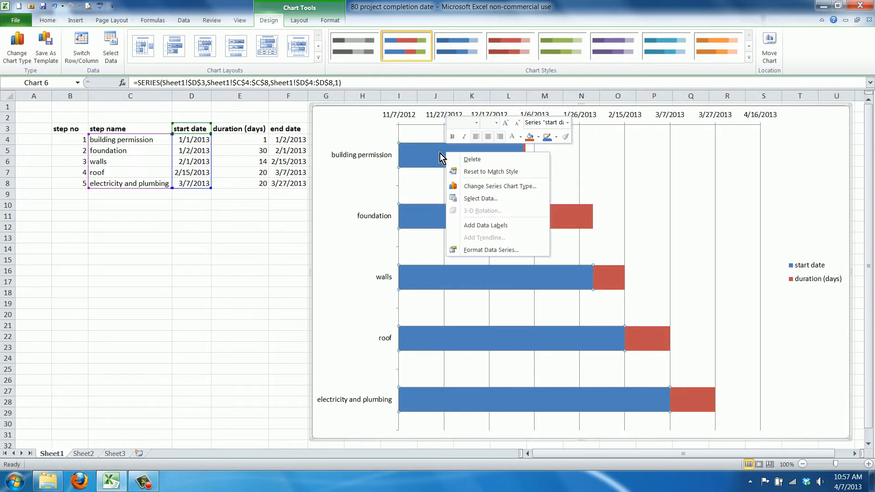
mouse_move(478, 252)
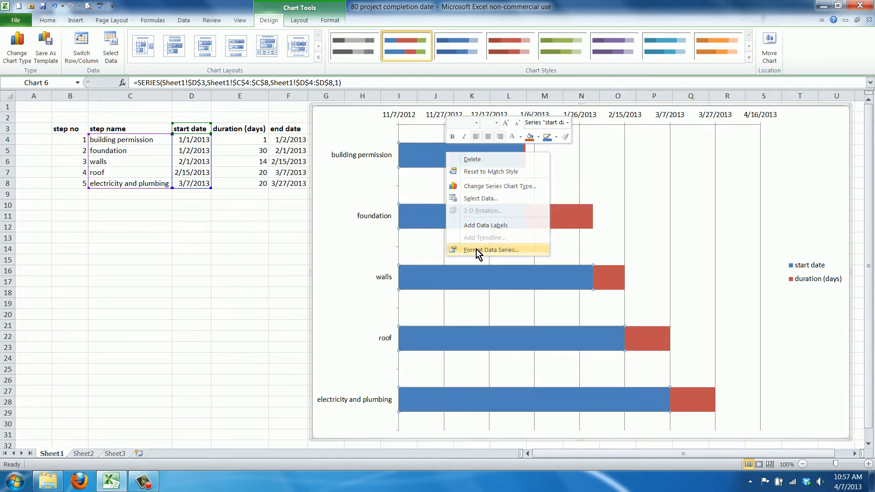
click(493, 250)
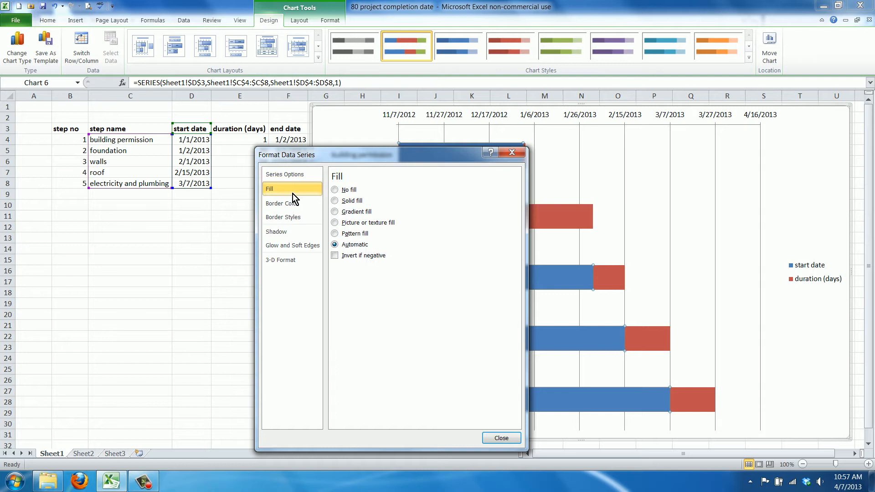
click(282, 203)
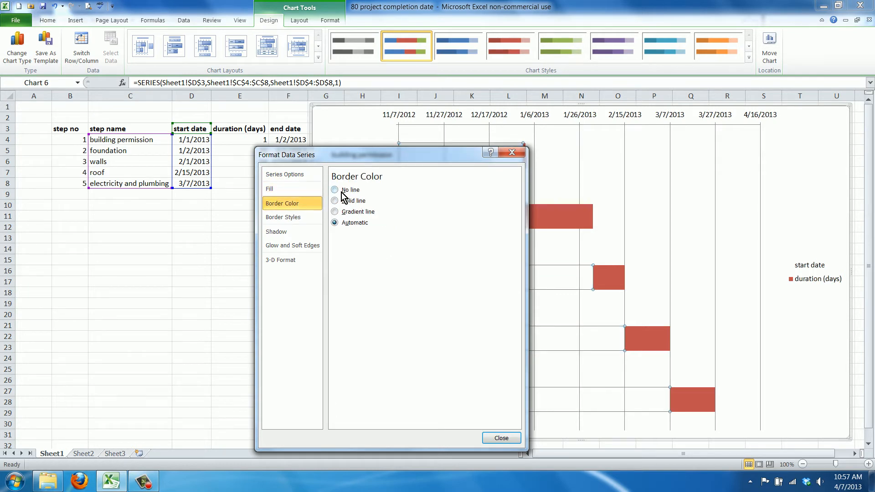
click(334, 190)
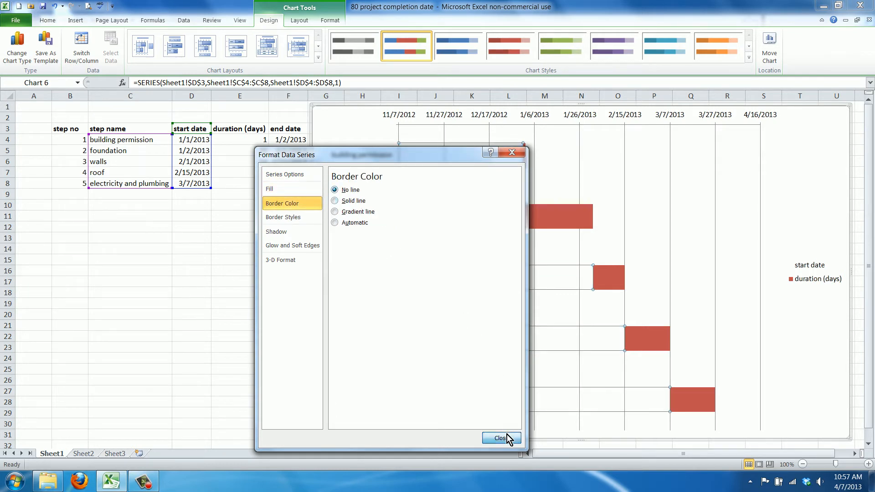
click(501, 438)
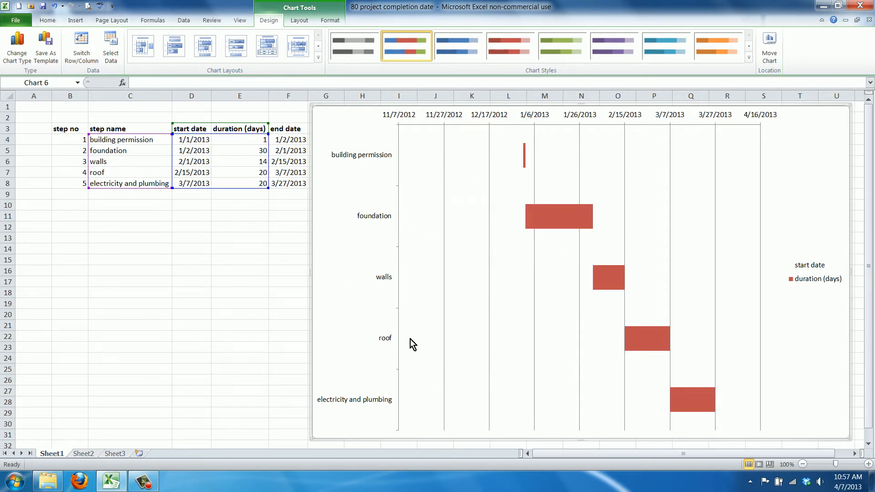
mouse_move(492, 199)
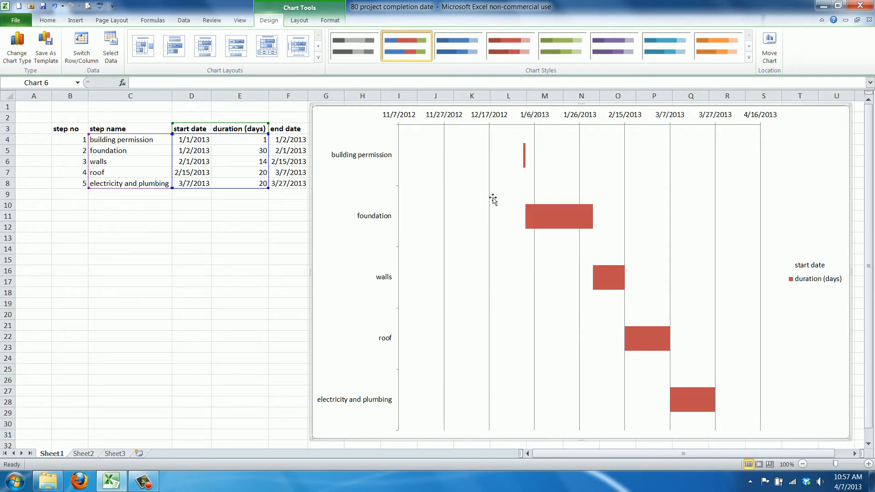
mouse_move(705, 410)
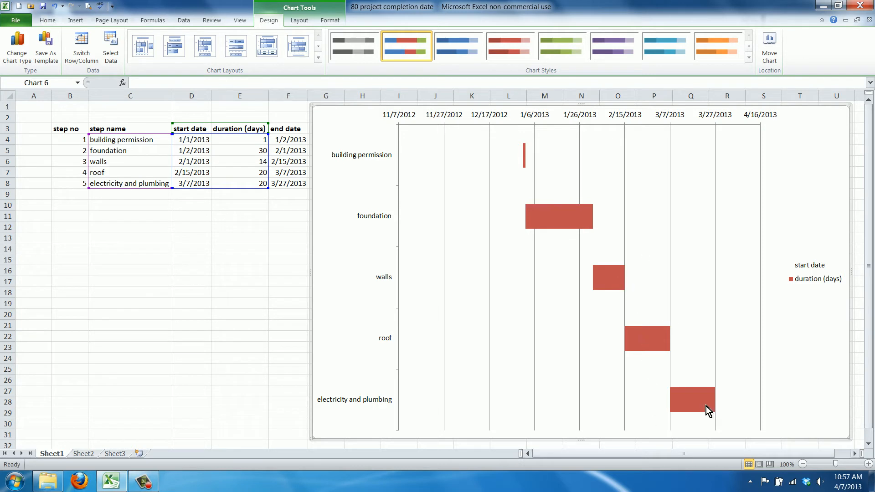
mouse_move(690, 376)
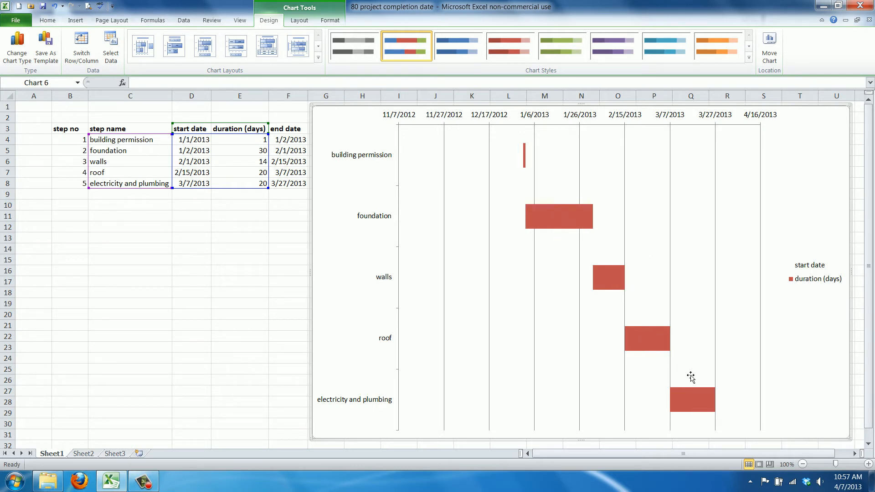
mouse_move(544, 232)
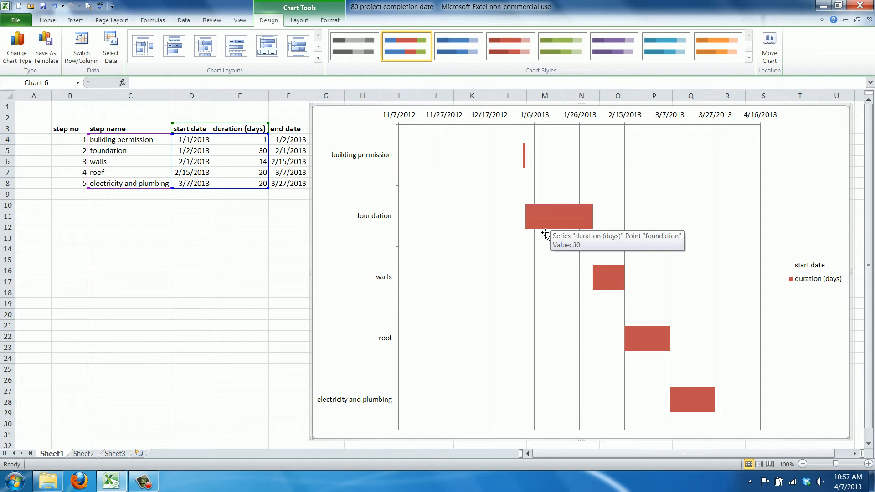
Delete the chart legend and select the 1/1/2013 start date in D4
right_click(809, 265)
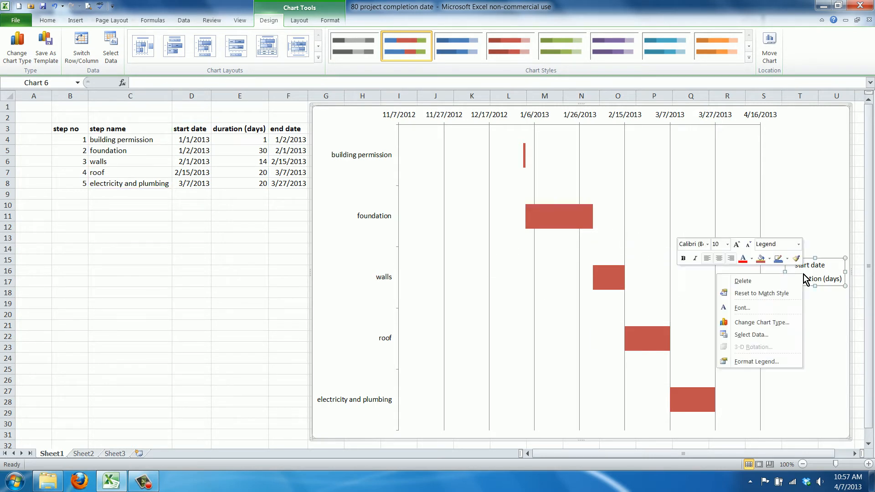
click(816, 279)
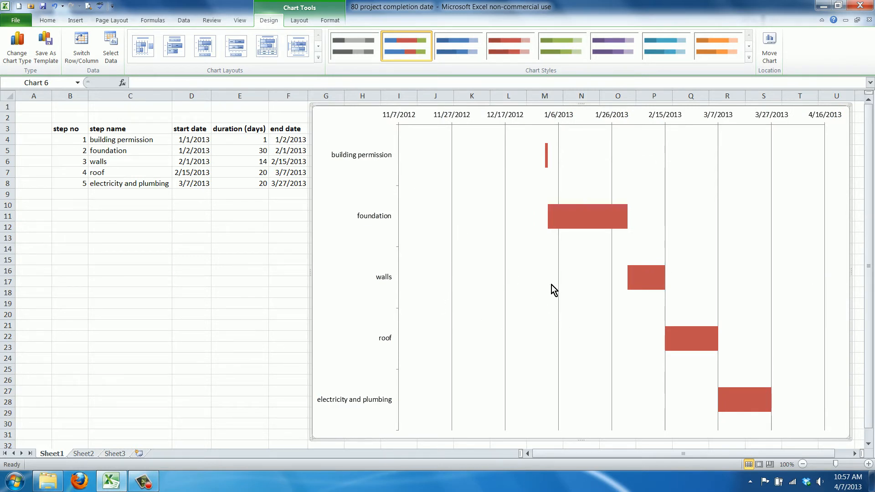
mouse_move(547, 96)
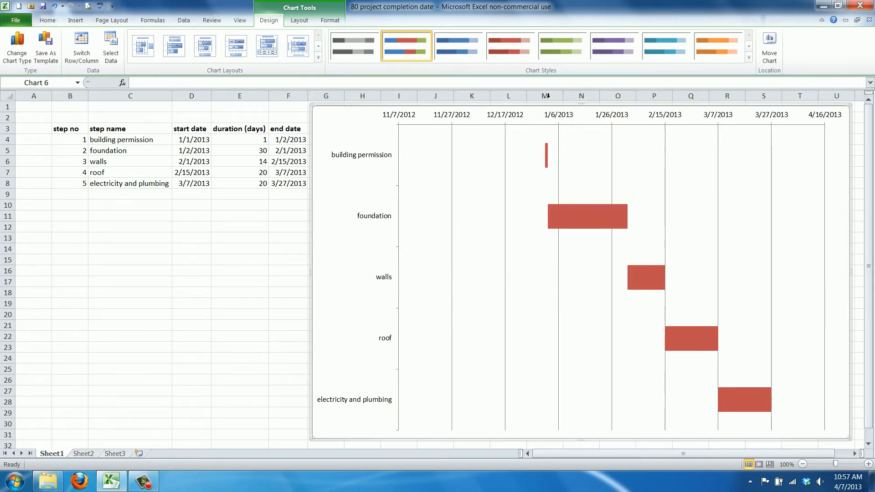
mouse_move(403, 156)
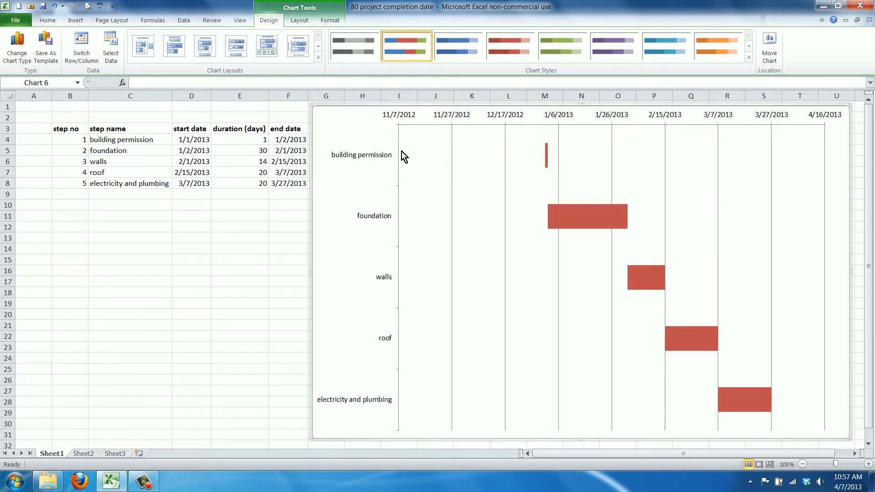
mouse_move(406, 154)
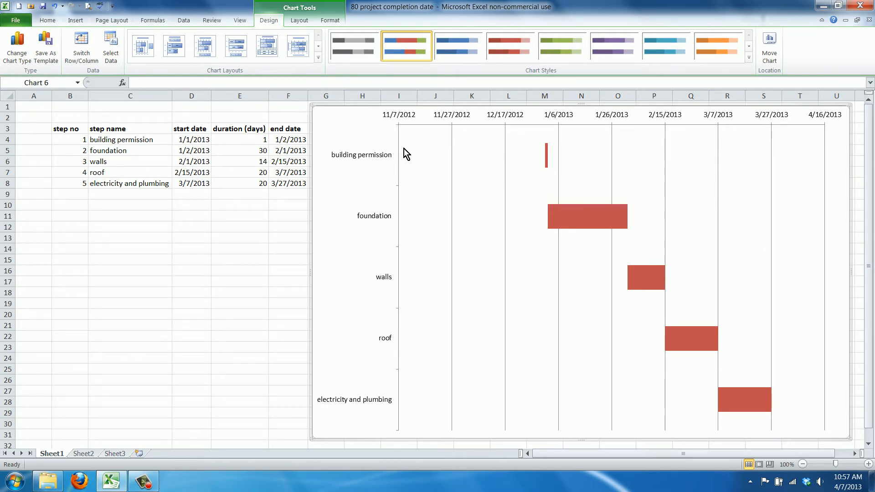
mouse_move(418, 167)
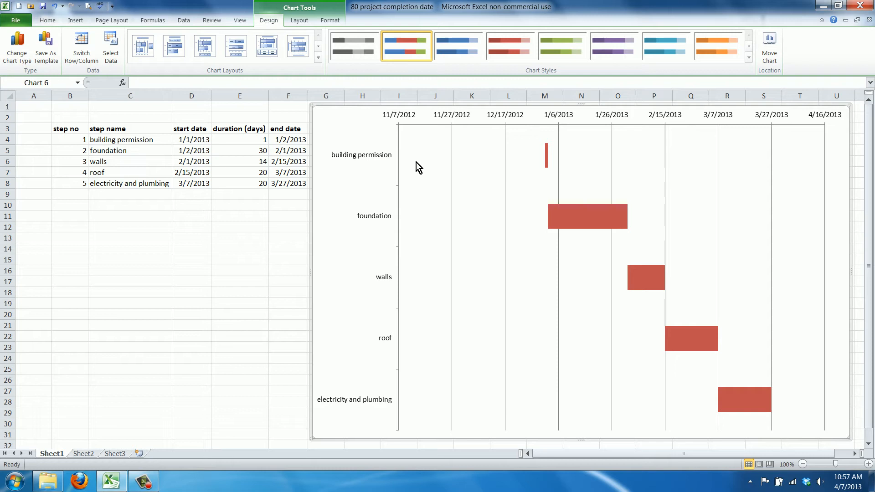
mouse_move(396, 124)
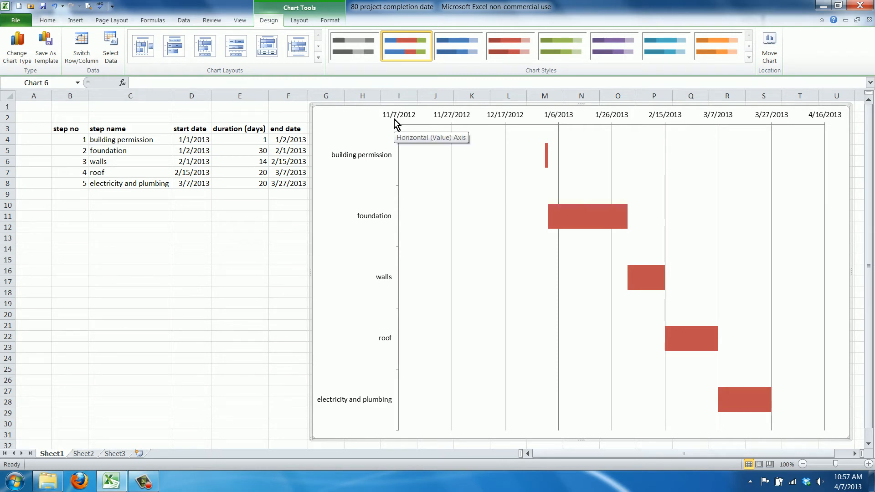
mouse_move(352, 229)
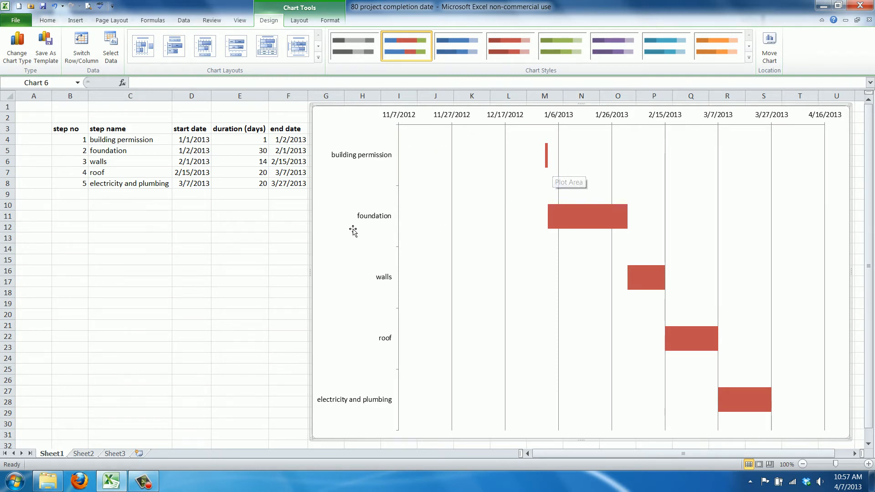
click(192, 139)
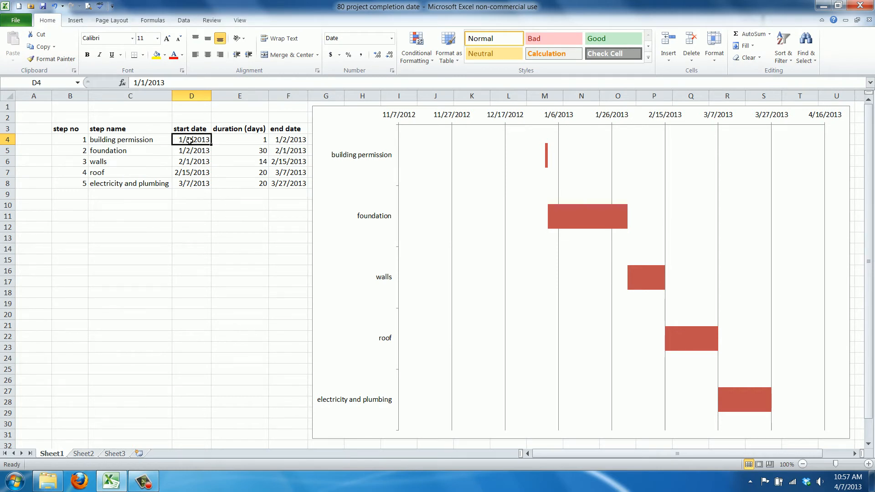
Preview D4 in General number format to read its serial value 41275
right_click(191, 140)
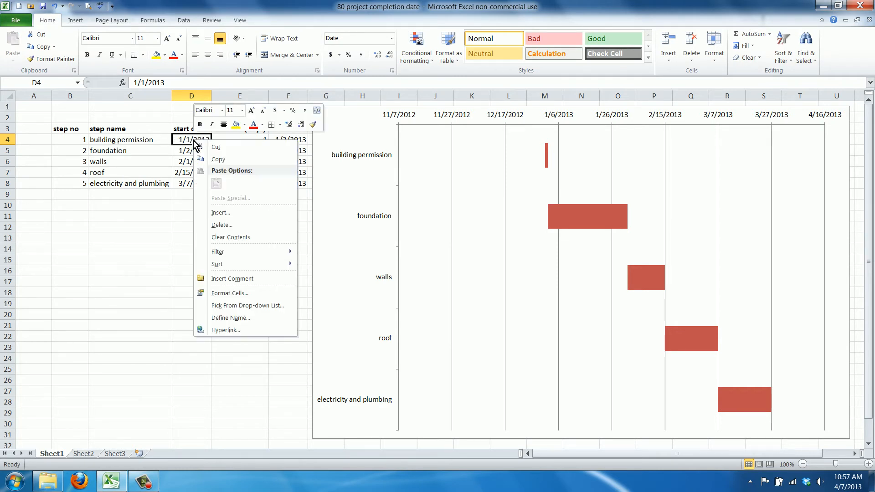
click(229, 293)
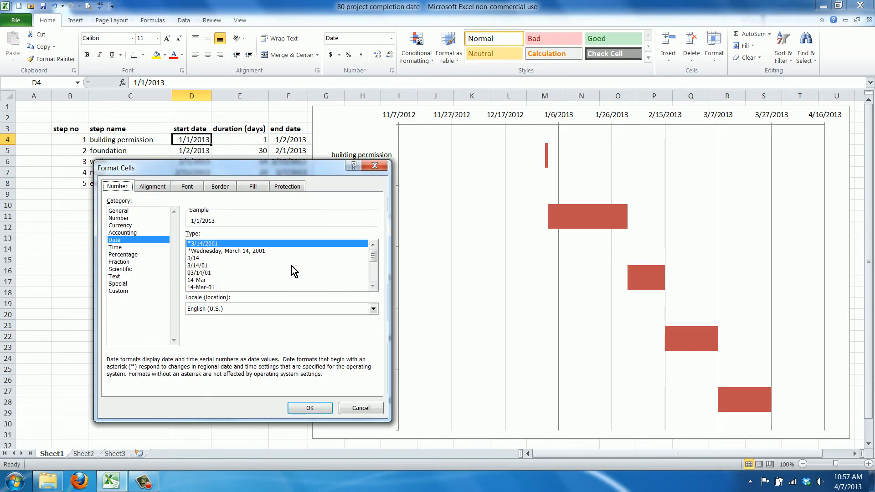
mouse_move(195, 234)
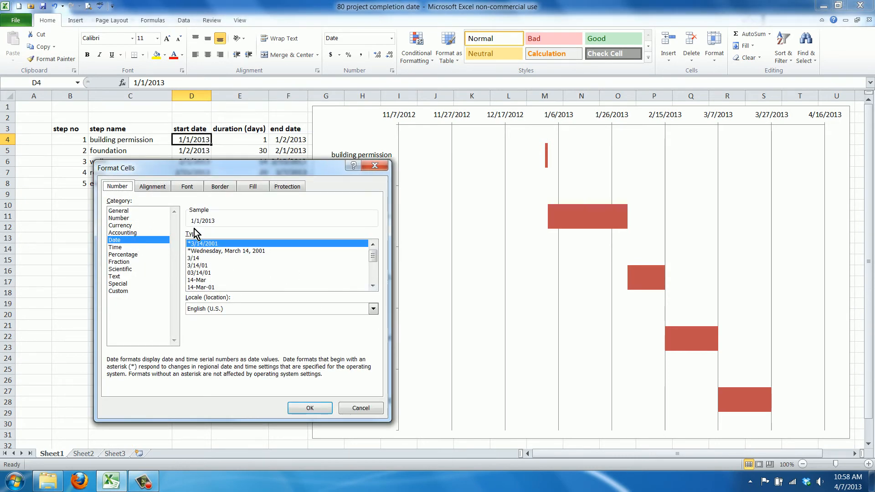
click(118, 210)
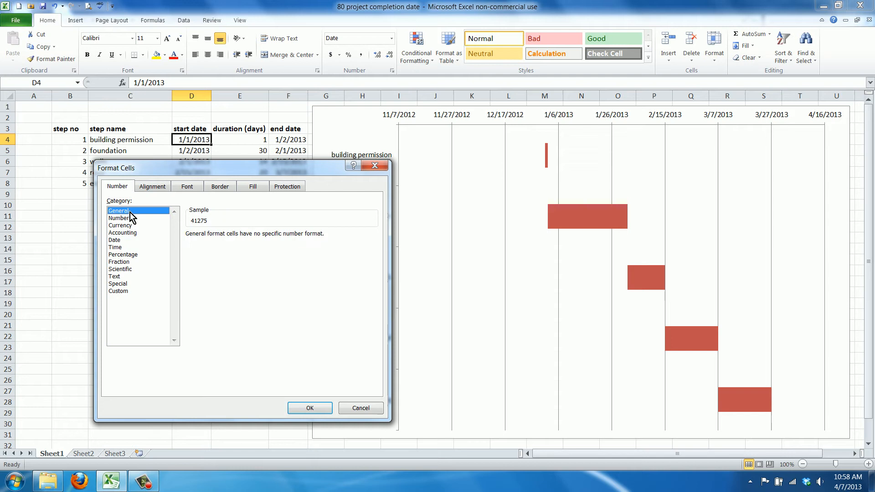
mouse_move(193, 227)
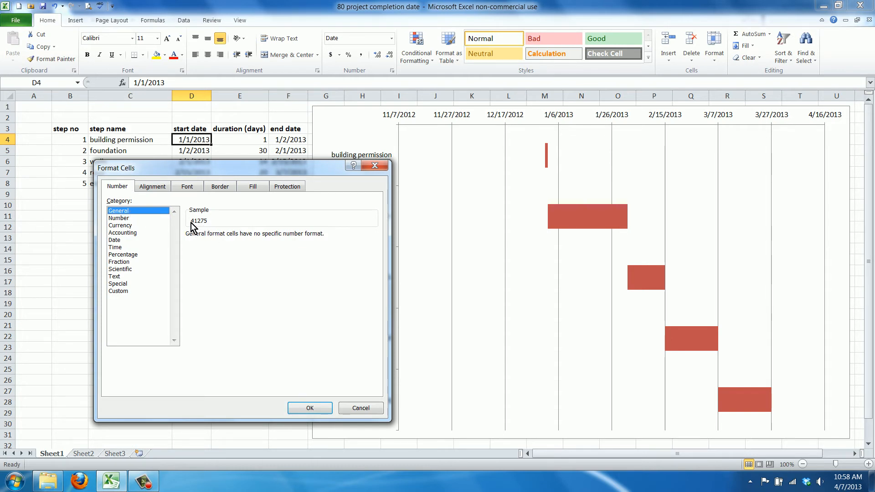
mouse_move(202, 229)
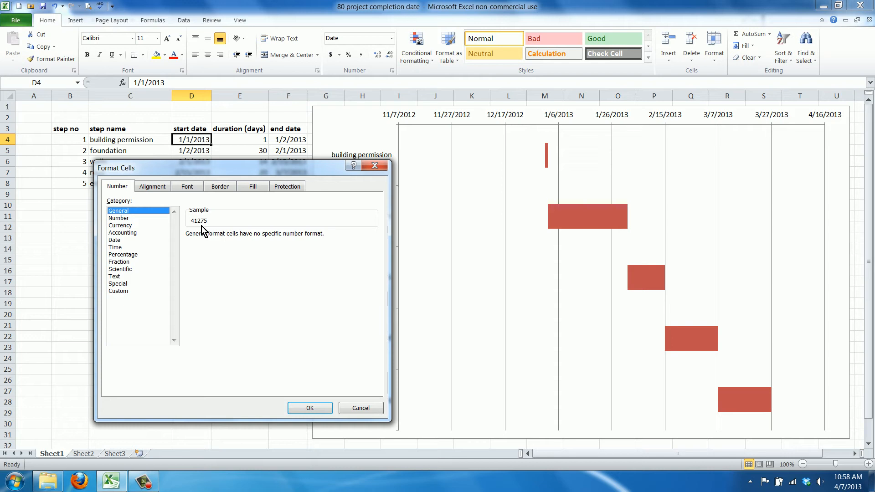
mouse_move(196, 230)
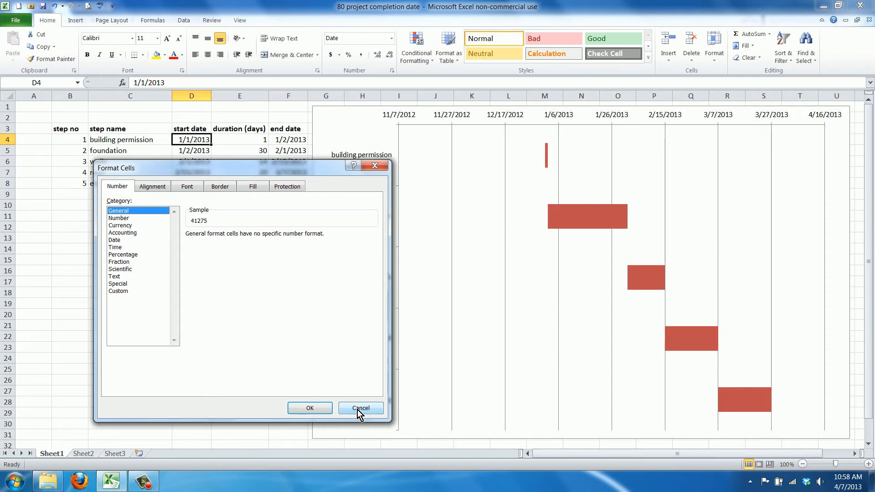
Fix the date axis minimum at 41275 so it starts on 1/1/2013
right_click(397, 114)
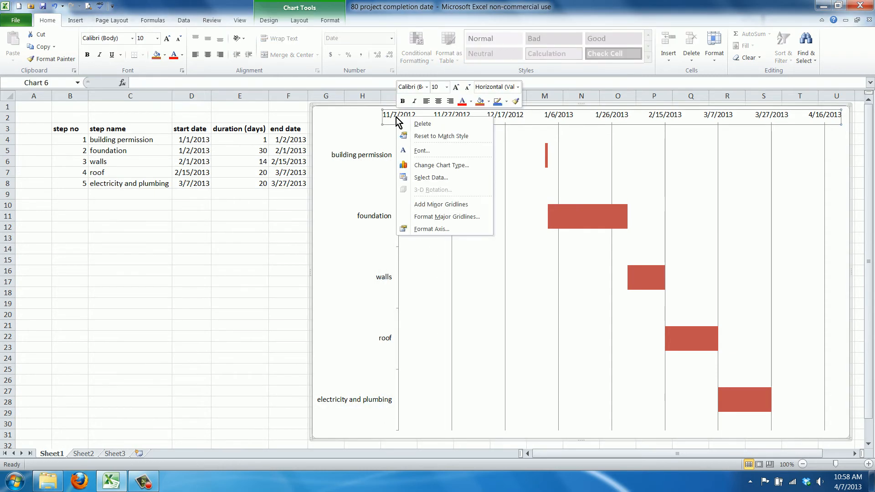
click(431, 229)
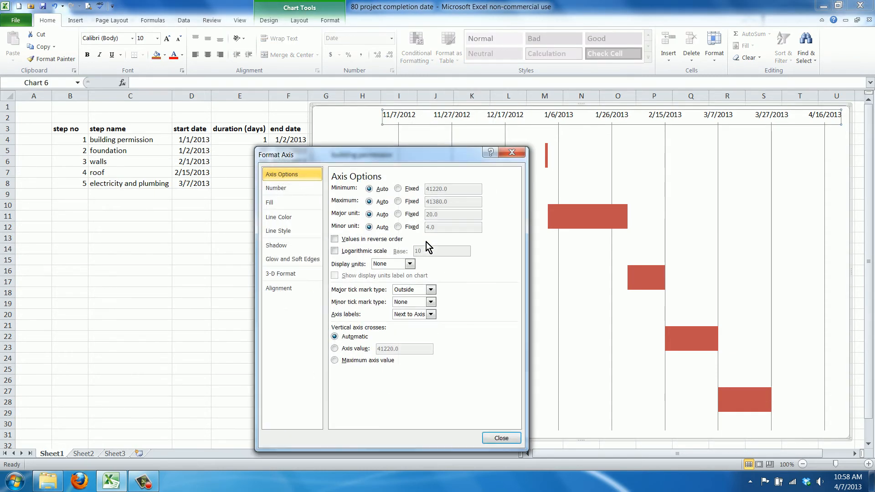
click(398, 188)
text(41275)
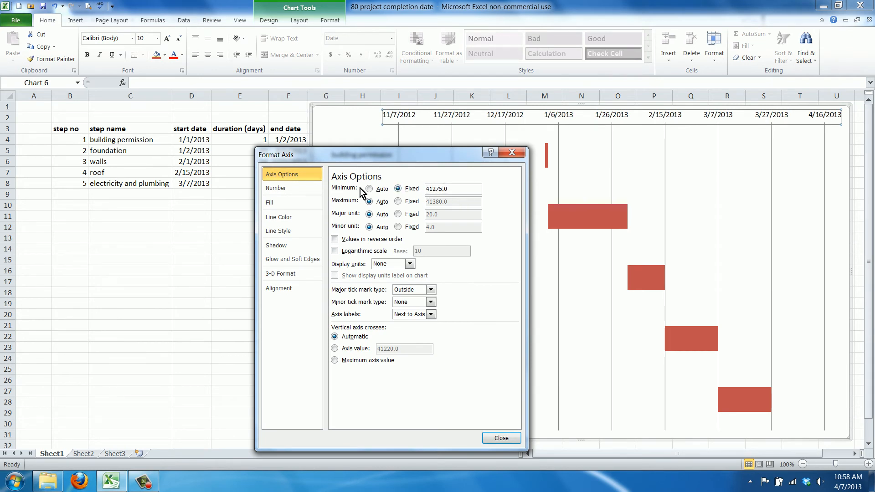
click(501, 438)
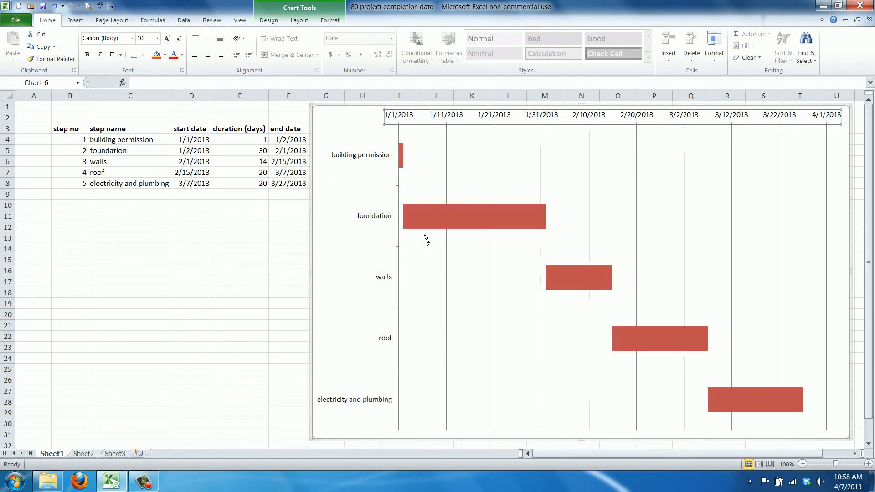
mouse_move(399, 121)
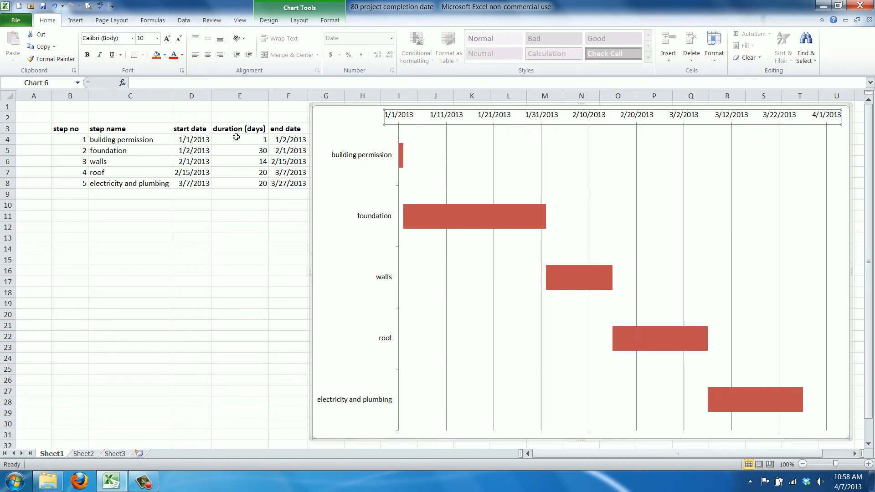
mouse_move(408, 163)
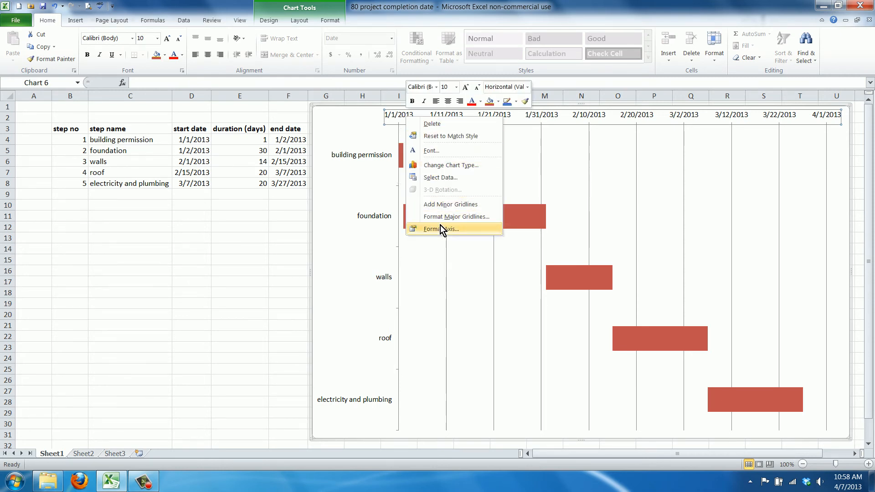
Set the date axis major unit to a fixed 7 days
click(442, 228)
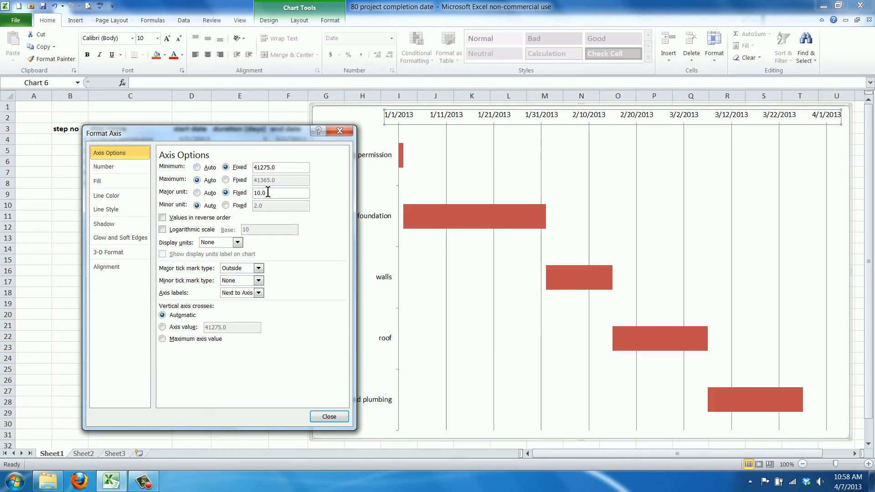
text(7)
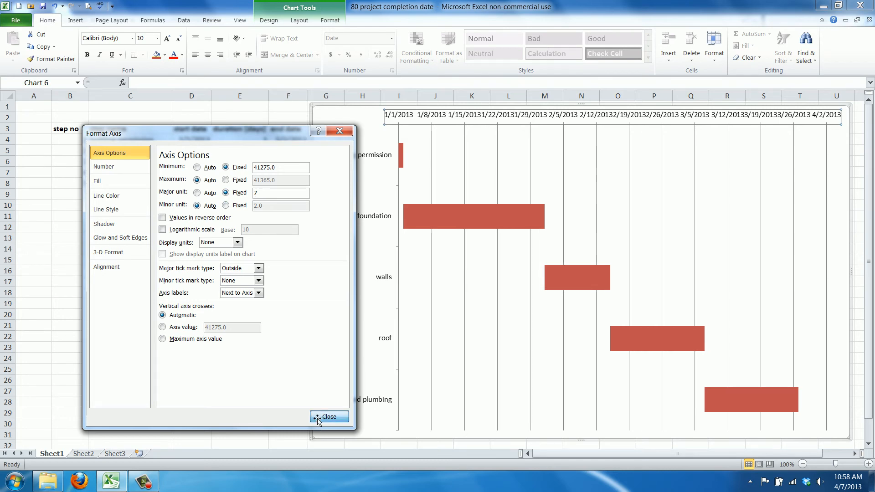
click(329, 416)
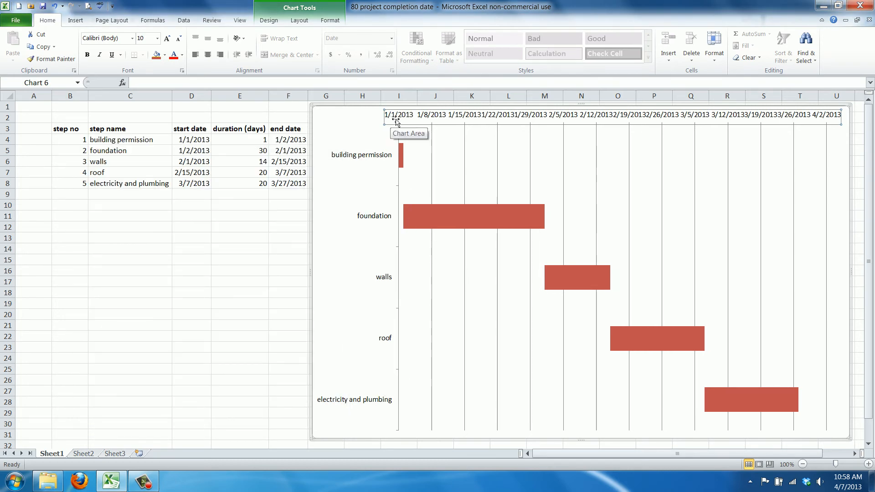
mouse_move(777, 311)
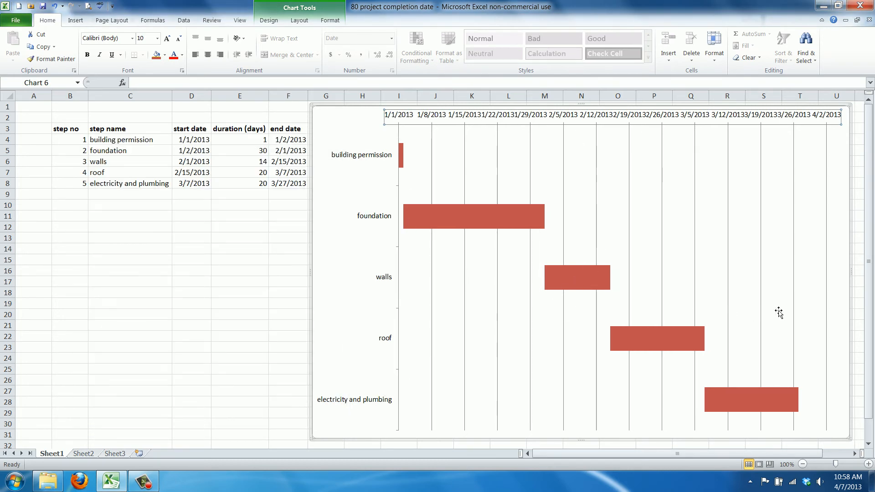
mouse_move(481, 407)
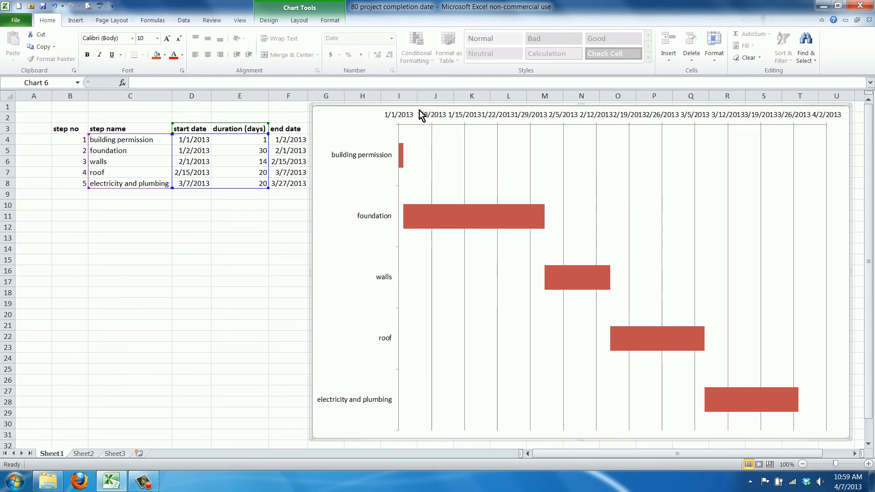
Dismiss the date axis context menu and widen the chart leftward so weekly labels stop overlapping
right_click(421, 115)
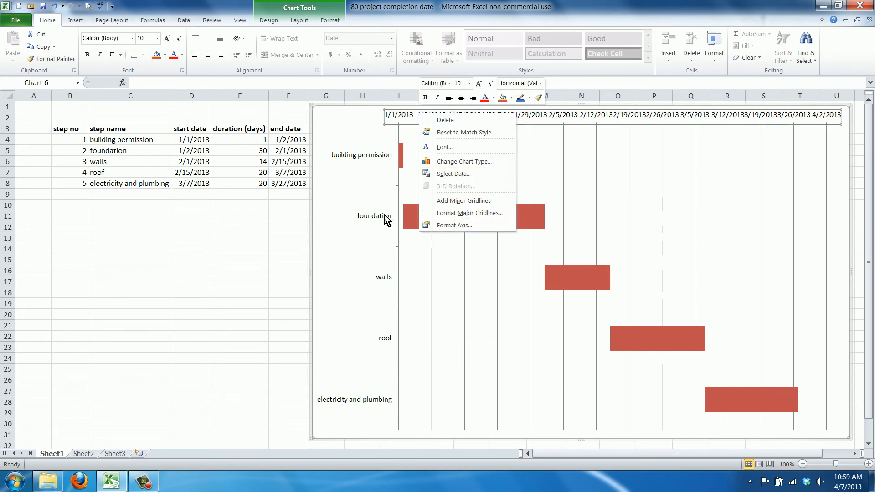
click(565, 409)
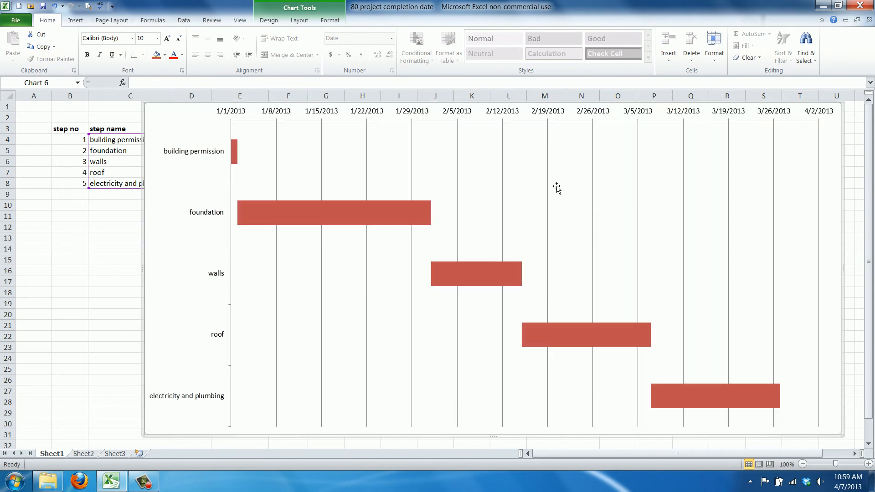
mouse_move(169, 291)
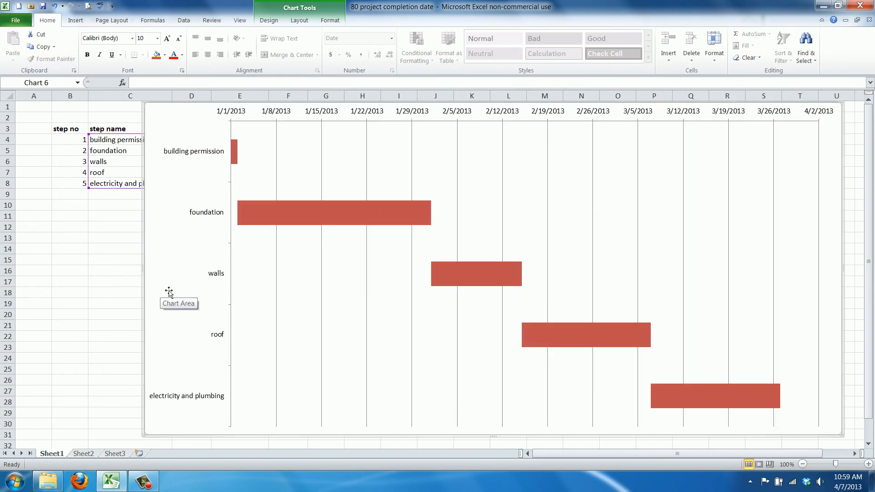
mouse_move(240, 234)
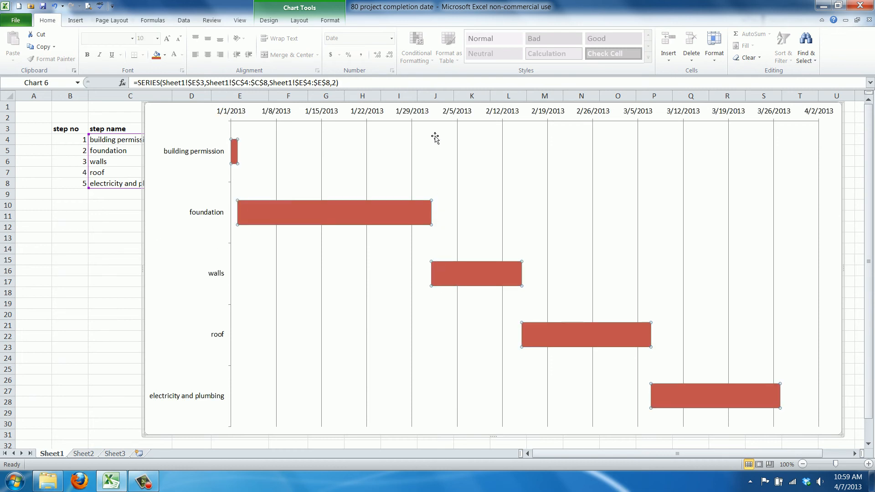
mouse_move(699, 383)
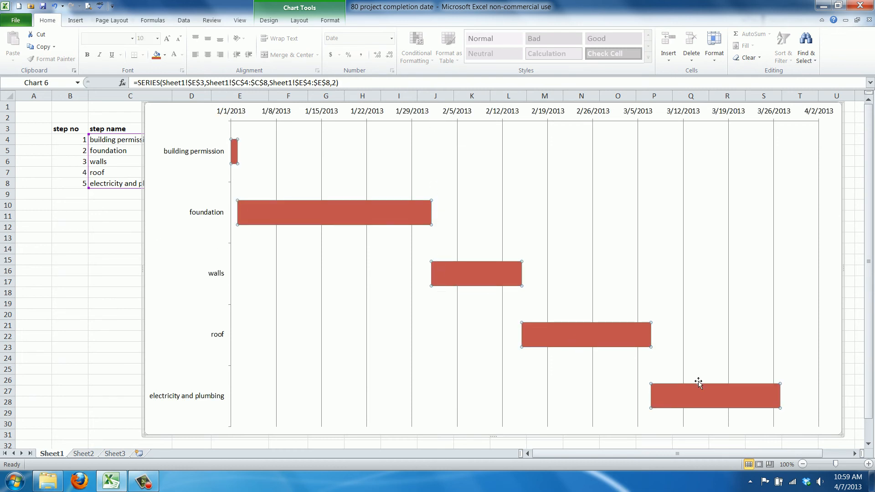
mouse_move(157, 260)
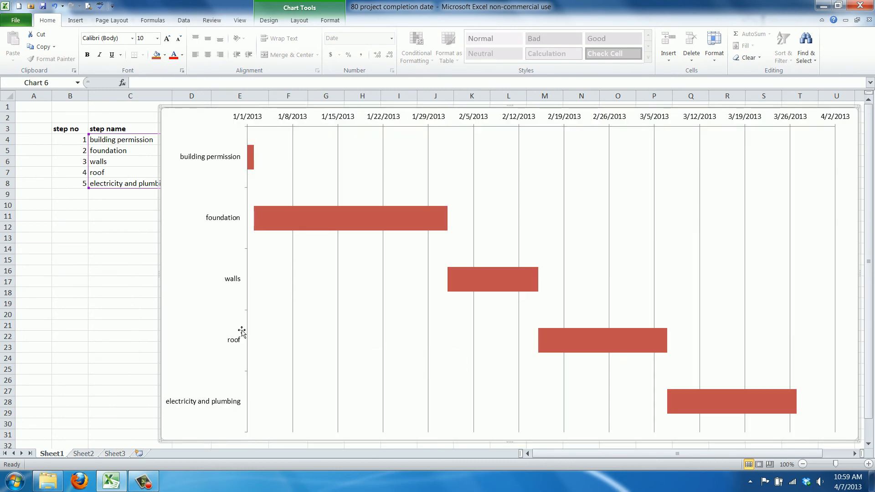
mouse_move(265, 348)
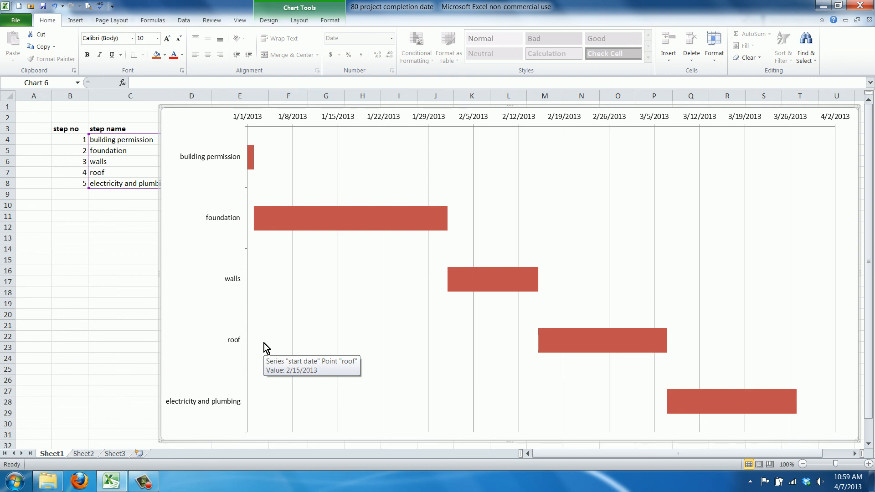
mouse_move(762, 189)
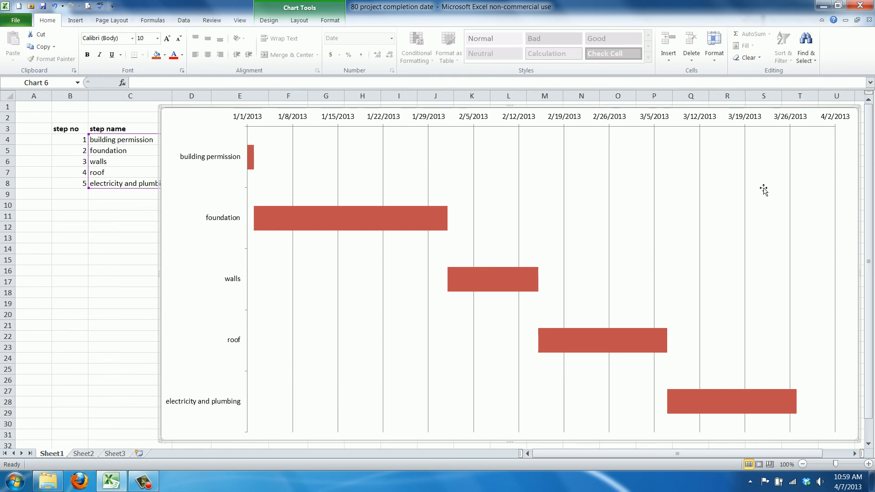
mouse_move(789, 364)
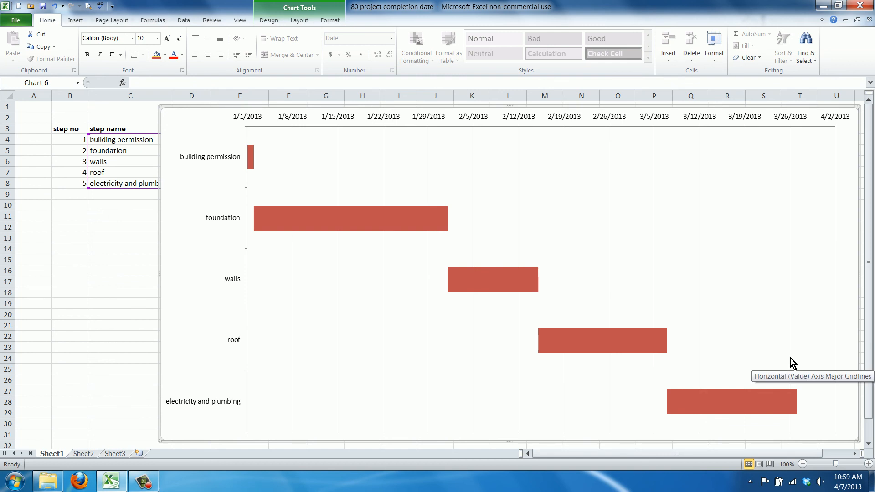